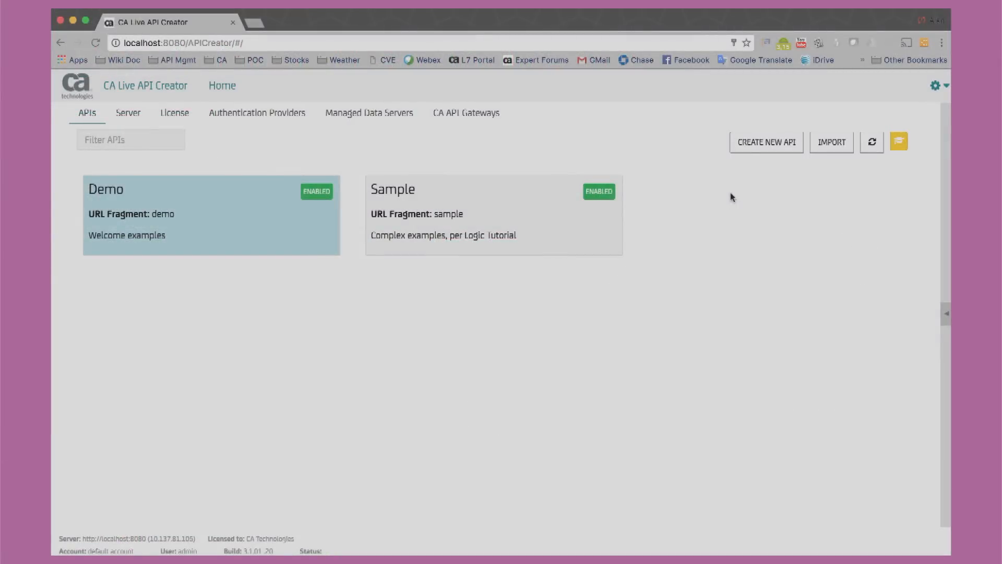
# Create the 'Database izisz' API on a new empty Demo managed database and open its properties
pyautogui.click(766, 142)
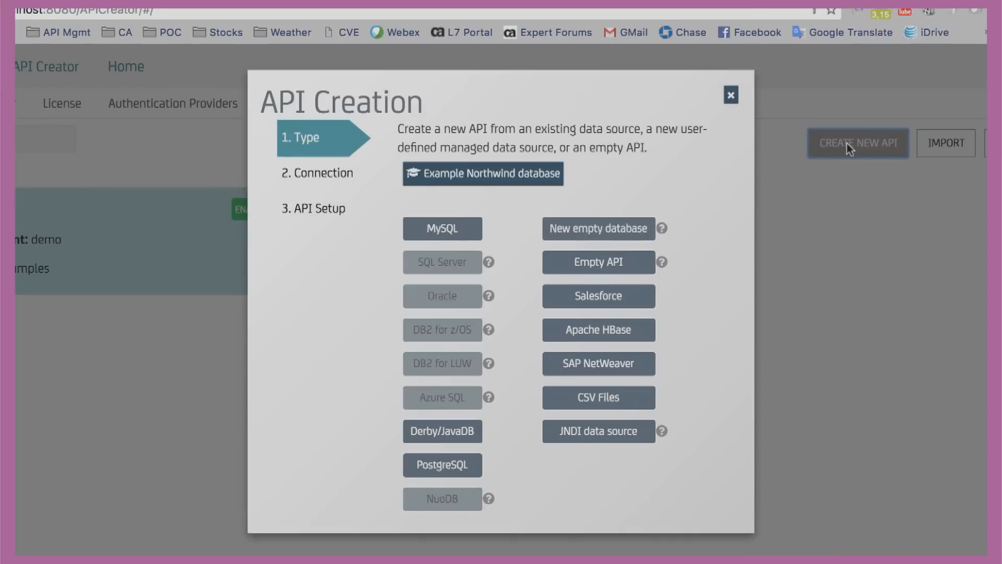
pyautogui.click(598, 228)
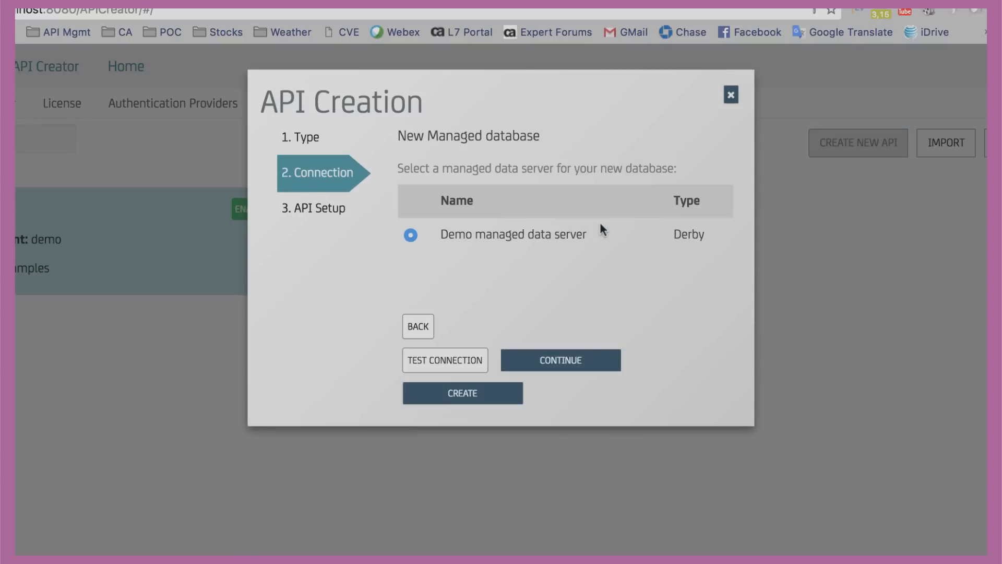
pyautogui.click(462, 393)
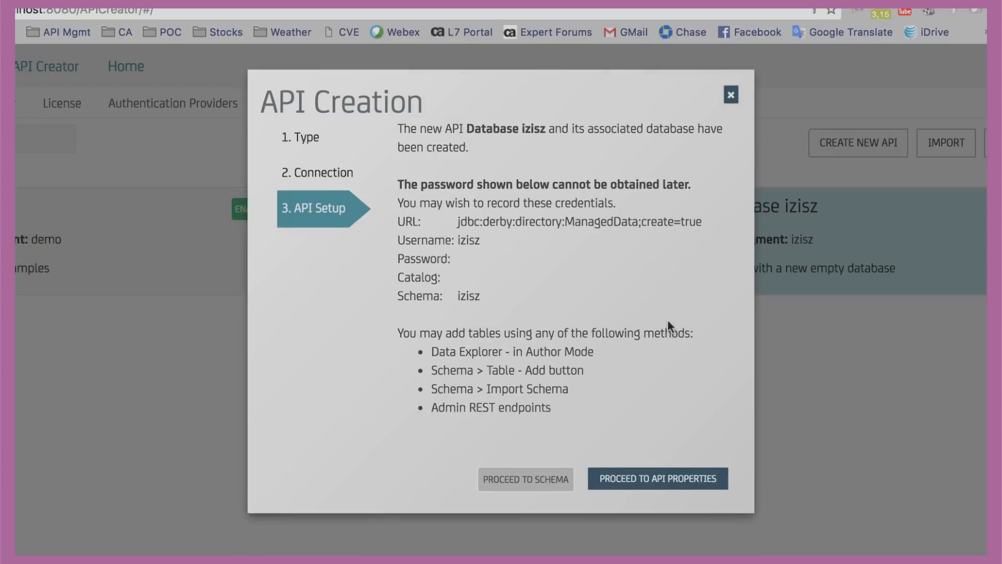
pyautogui.click(657, 479)
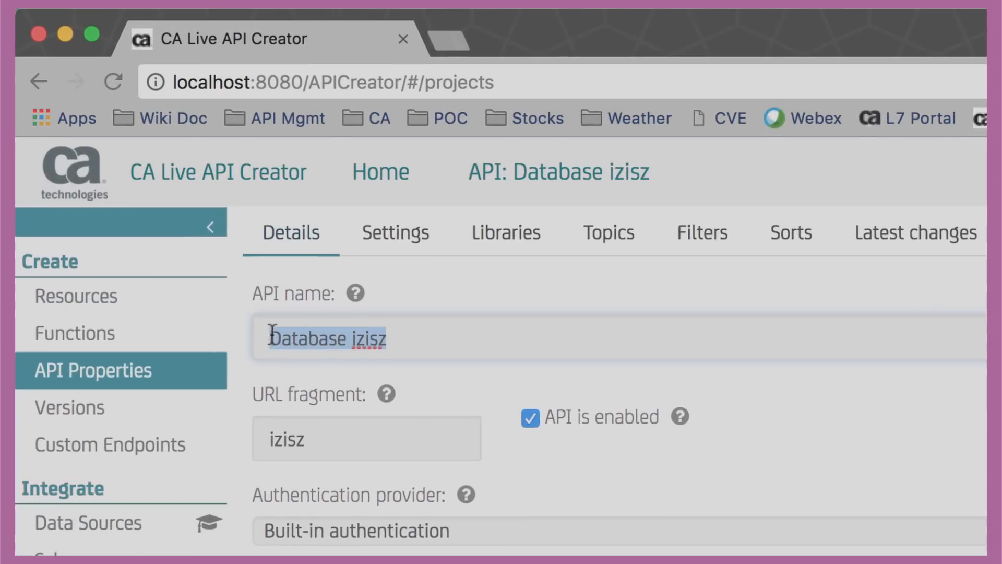
# Name the API 'Product System' with URL fragment 'product', save, and open Data Explorer
pyautogui.write('Product System')
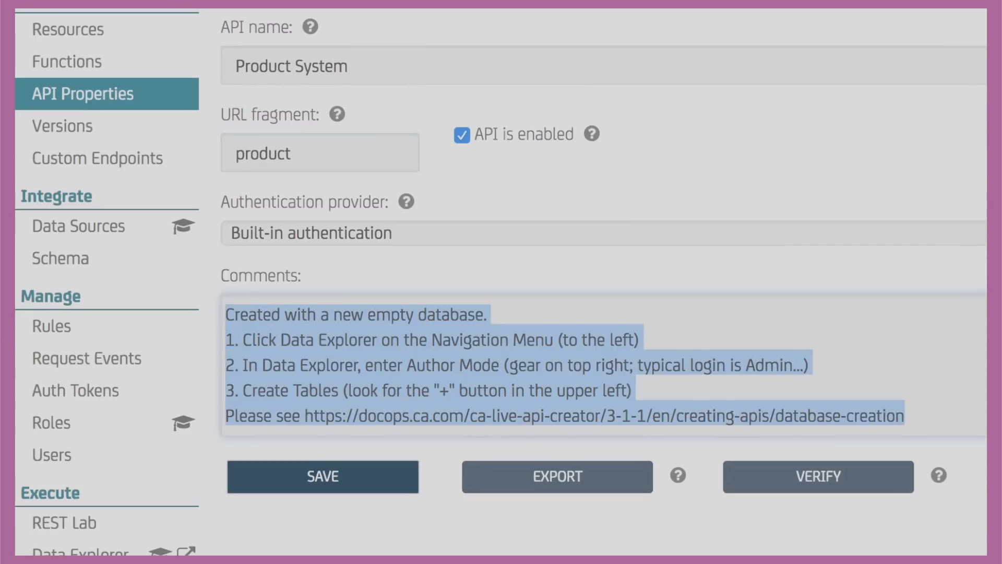
pyautogui.write('New')
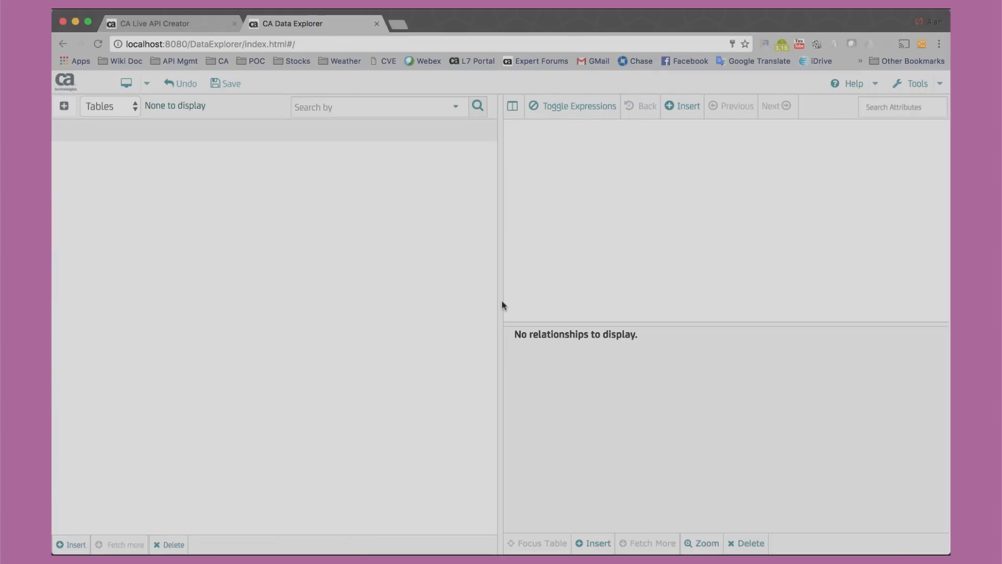
# Create a Supplier table with FullAddress (Text) and ShippingZone fields
pyautogui.click(64, 106)
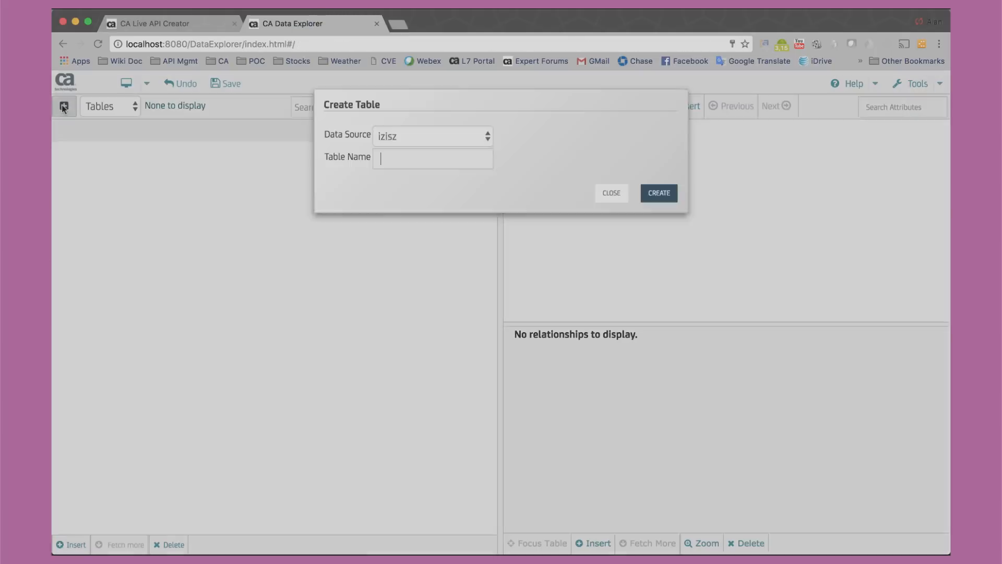
pyautogui.write('S')
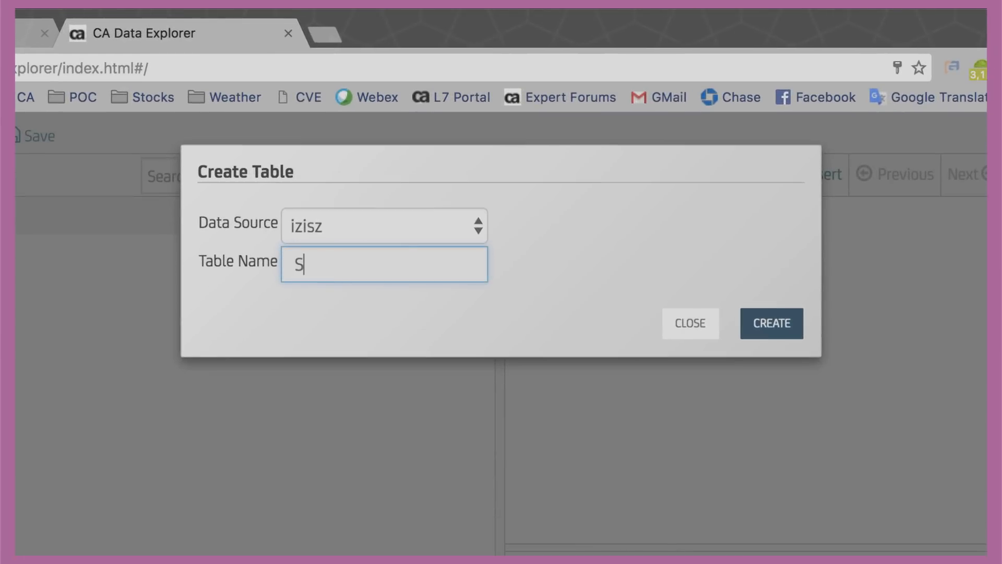
pyautogui.write('upplier')
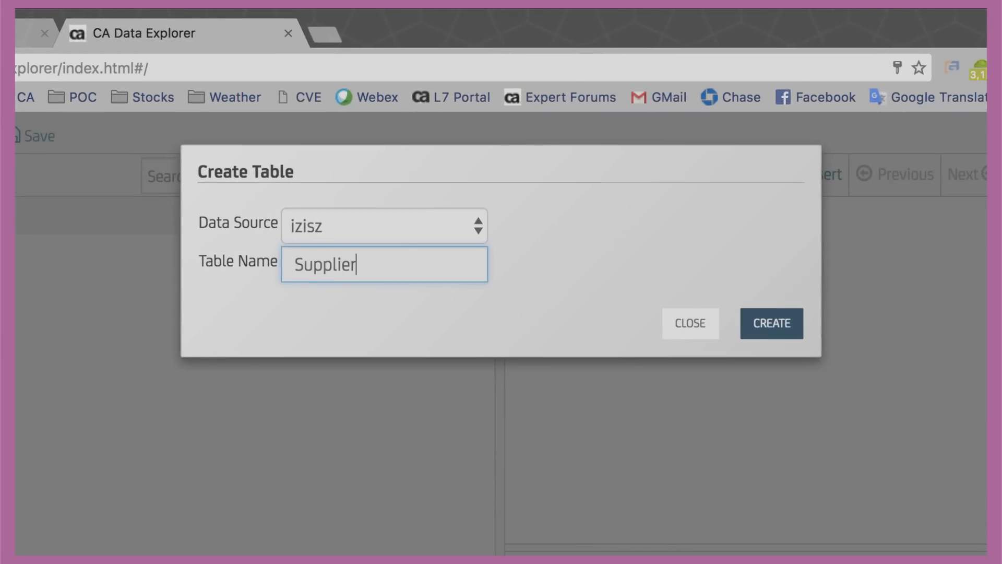
pyautogui.click(771, 323)
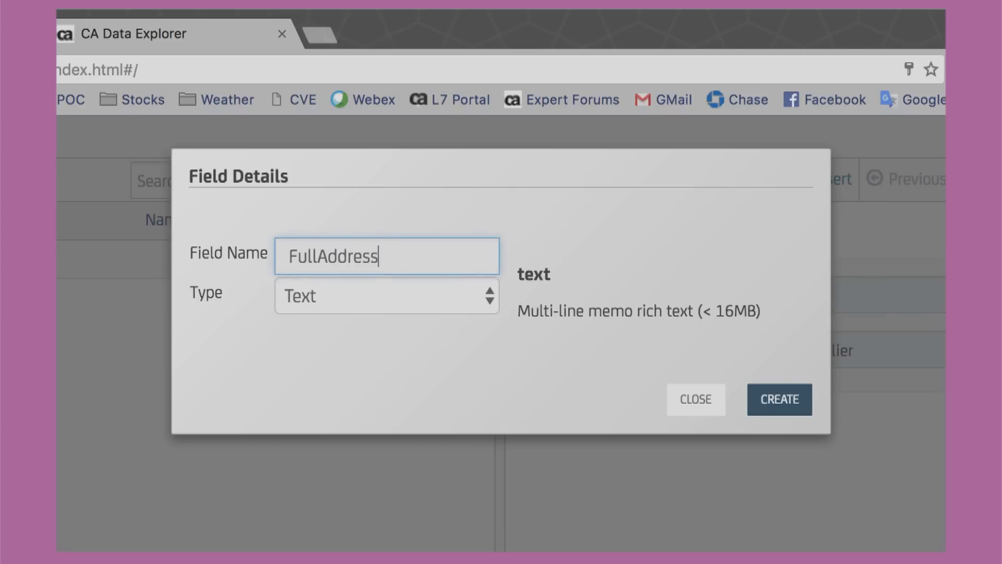
pyautogui.write('Shipp')
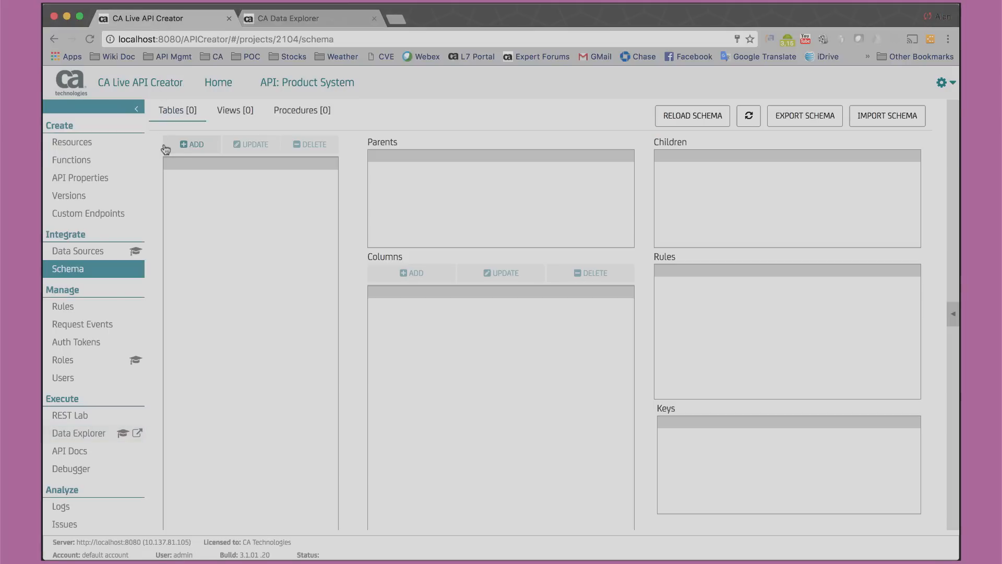
# Import ProductInfoTablesSchema.vFinal.json as the schema for the izisz database
pyautogui.click(886, 116)
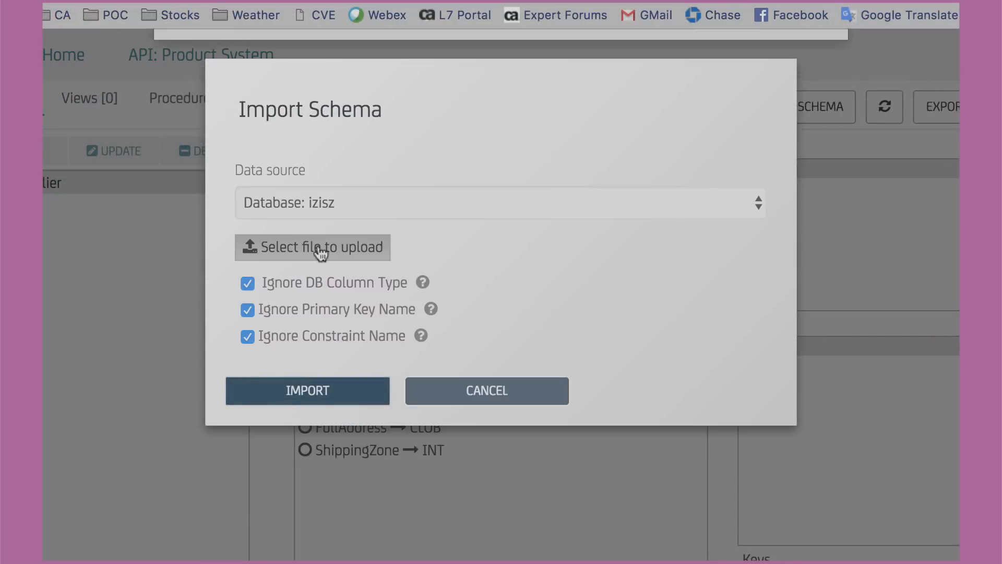
pyautogui.click(312, 247)
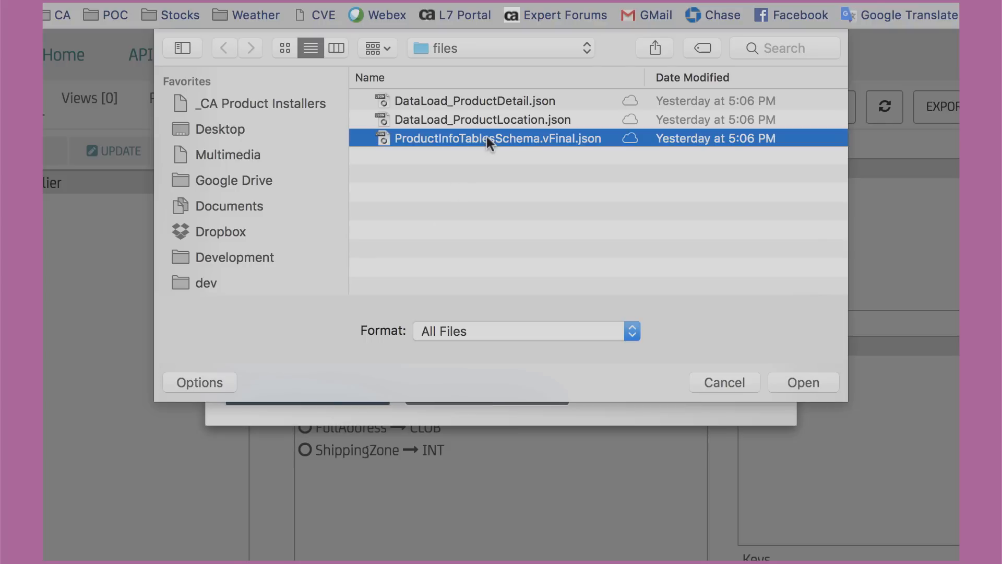
pyautogui.click(803, 382)
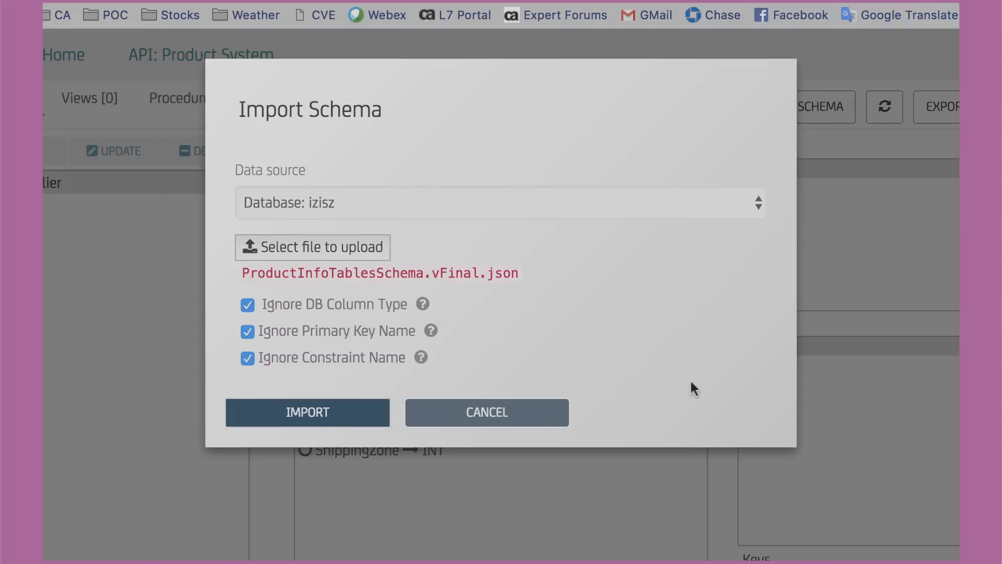
pyautogui.click(308, 412)
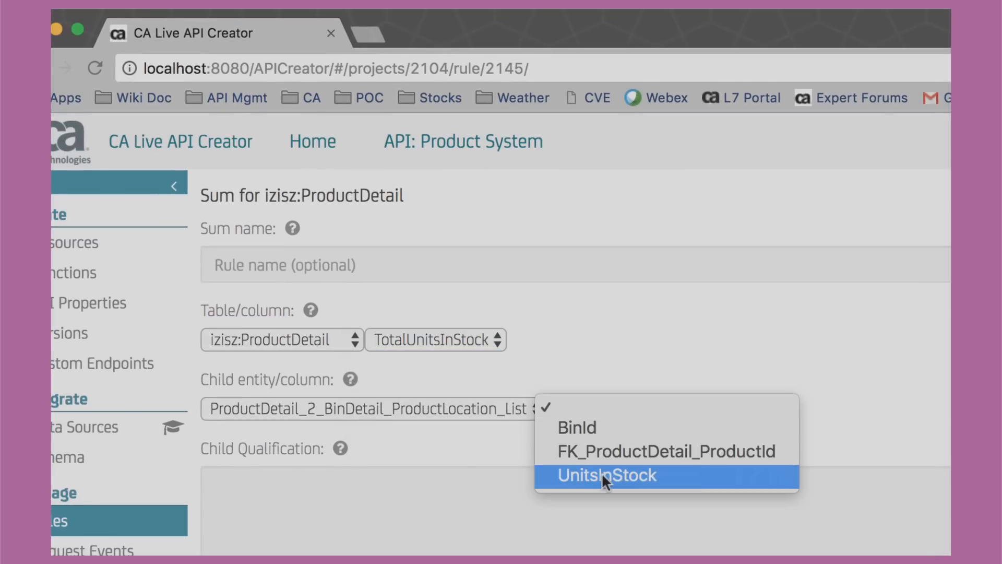
# Sum child UnitsInStock into ProductDetail.TotalUnitsInStock and validate it against MaxUnitsInStock
pyautogui.click(607, 475)
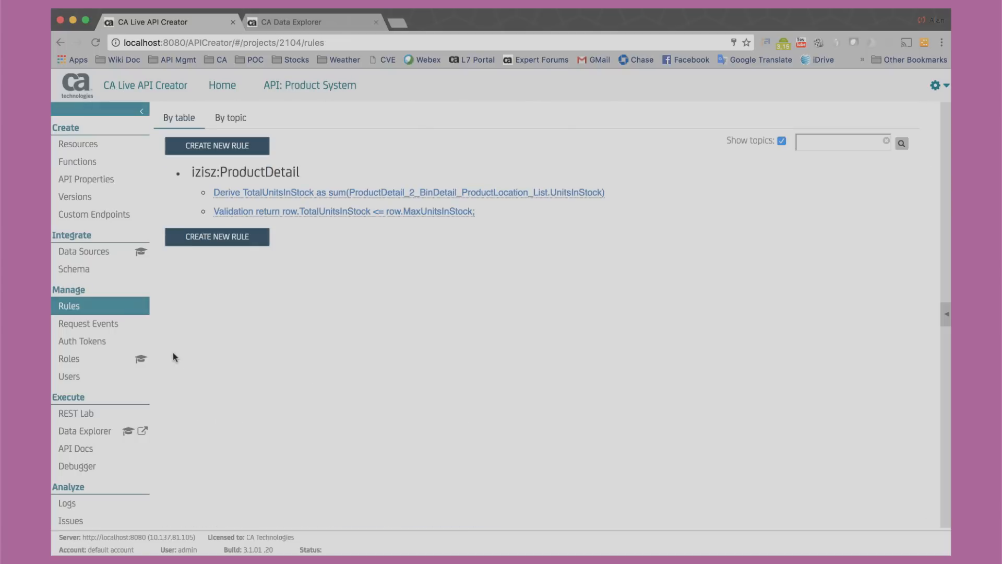
# POST the ProductLocation bin records to the izisz:ProductLocation endpoint in REST Lab
pyautogui.click(76, 413)
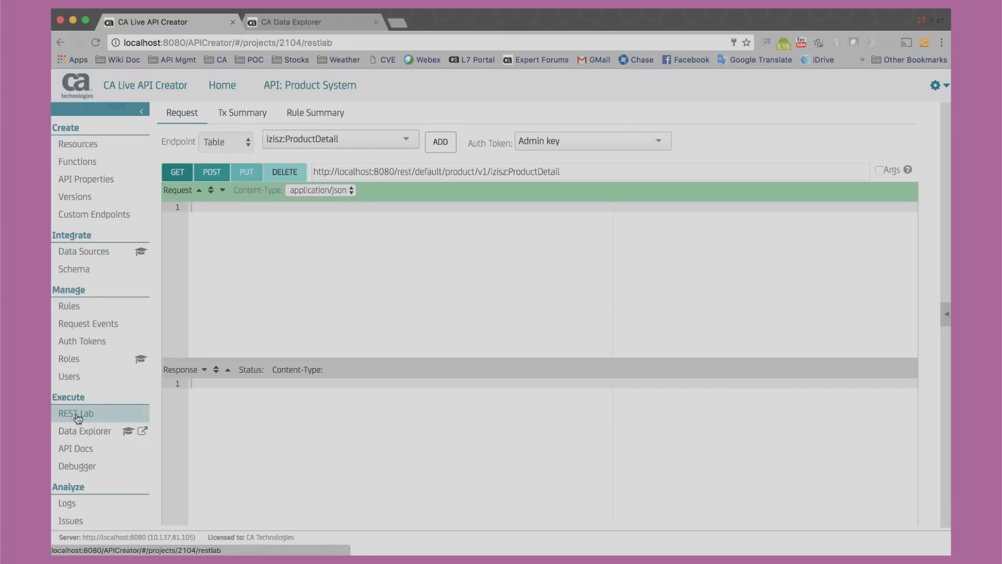
pyautogui.click(75, 413)
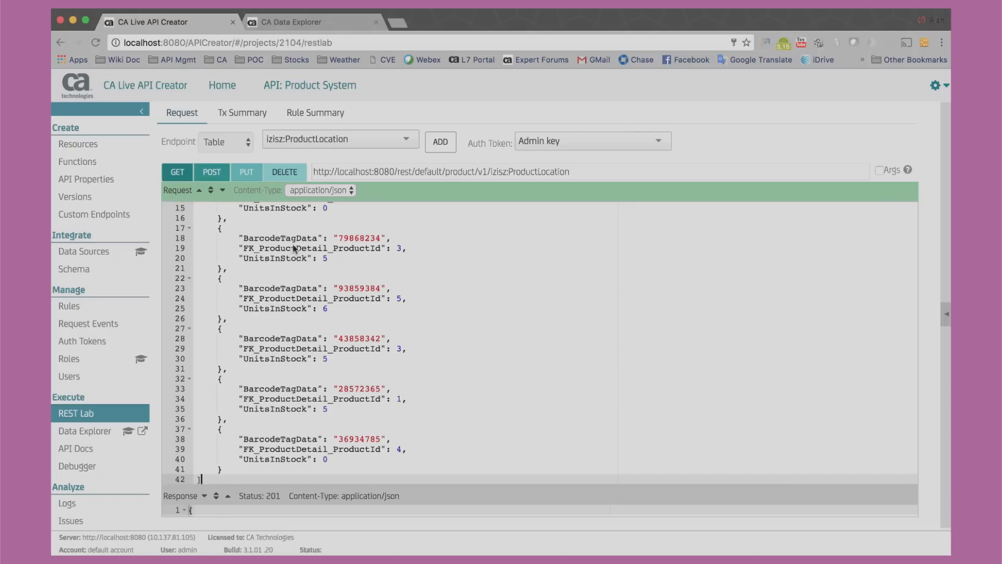
pyautogui.click(211, 172)
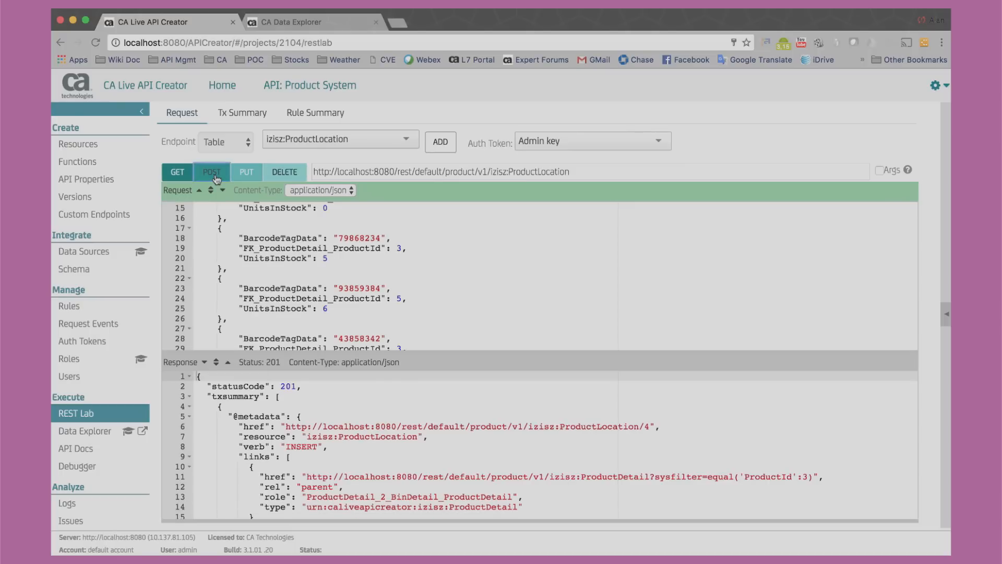
pyautogui.click(300, 22)
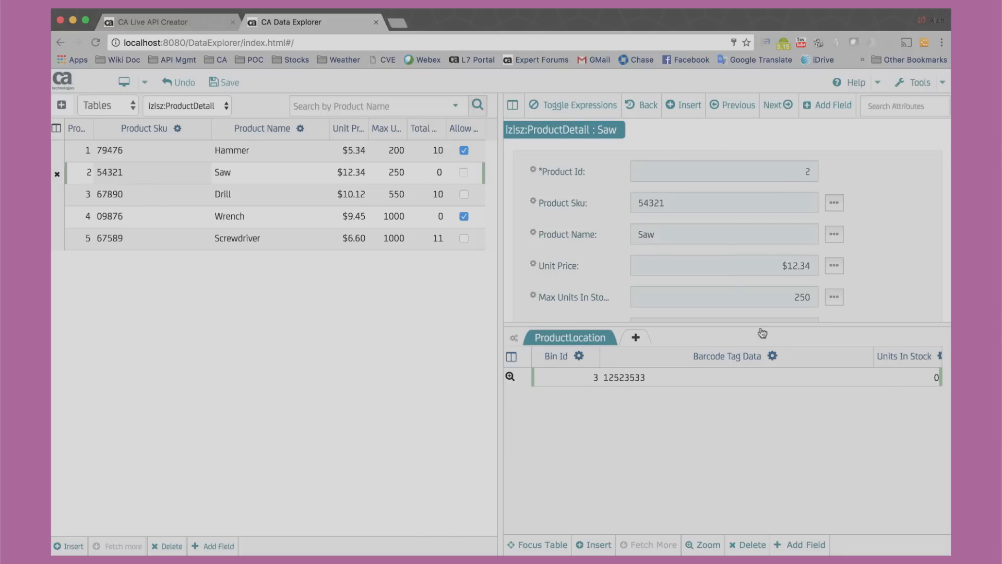
# Set the Saw bin's units in stock to 100 and save
pyautogui.click(920, 377)
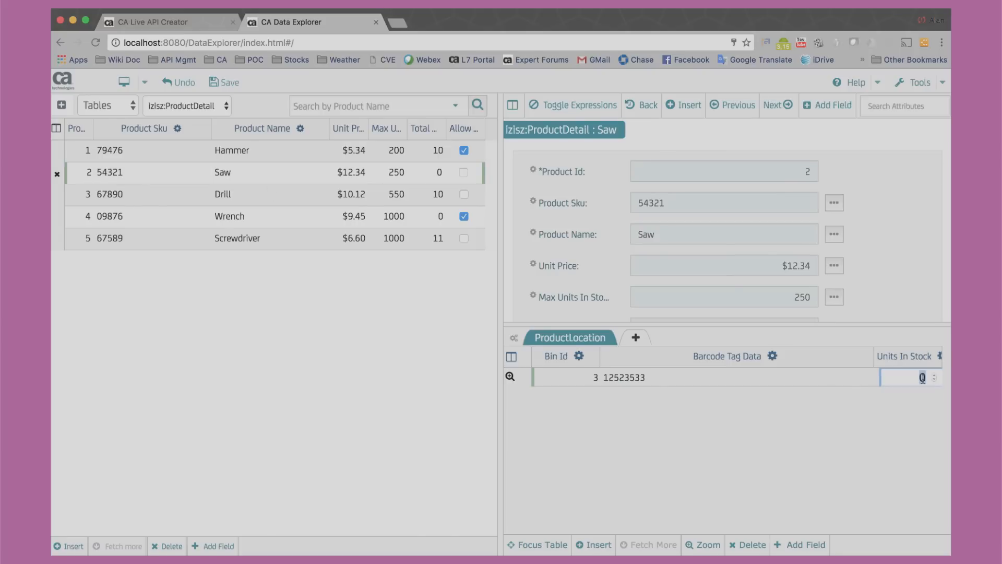
pyautogui.write('100')
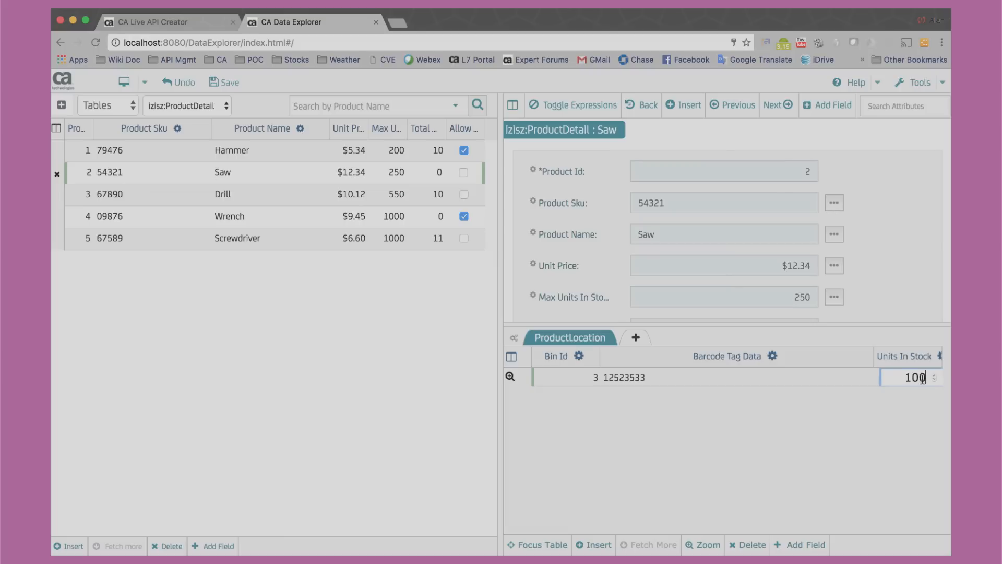
pyautogui.click(229, 82)
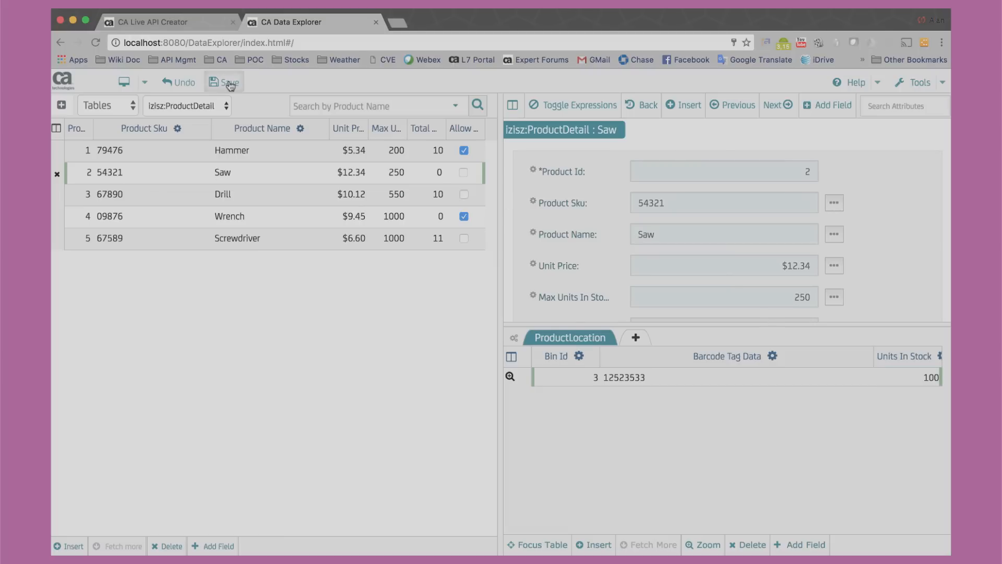
pyautogui.click(226, 82)
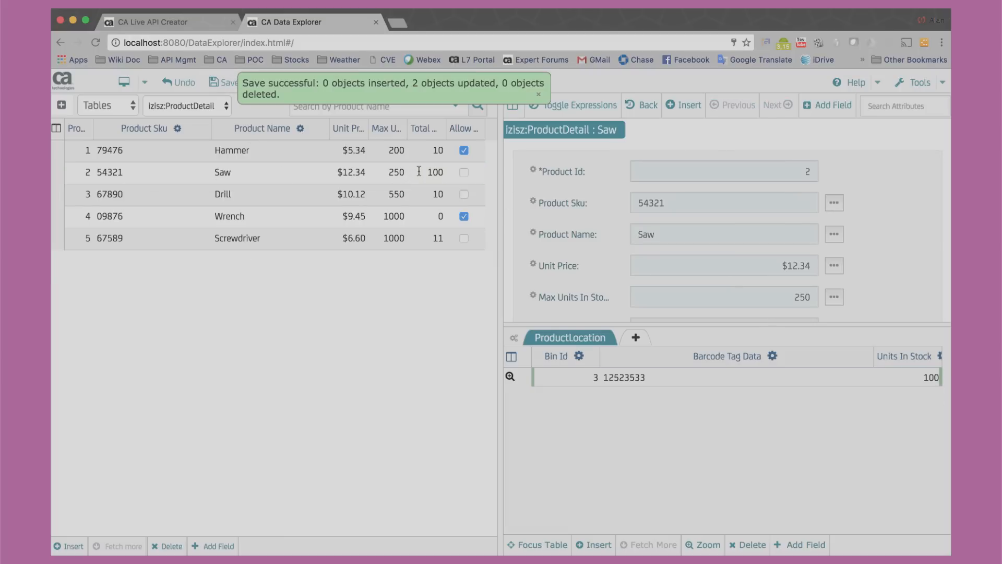
pyautogui.click(539, 94)
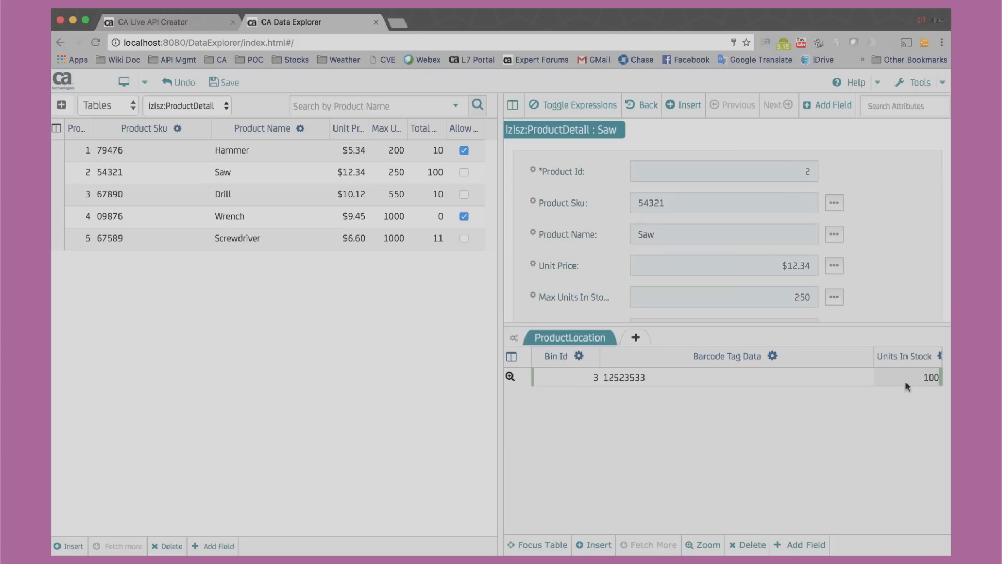
# Try saving 300 units for the Saw bin and dismiss the over-stock rejection
pyautogui.click(917, 377)
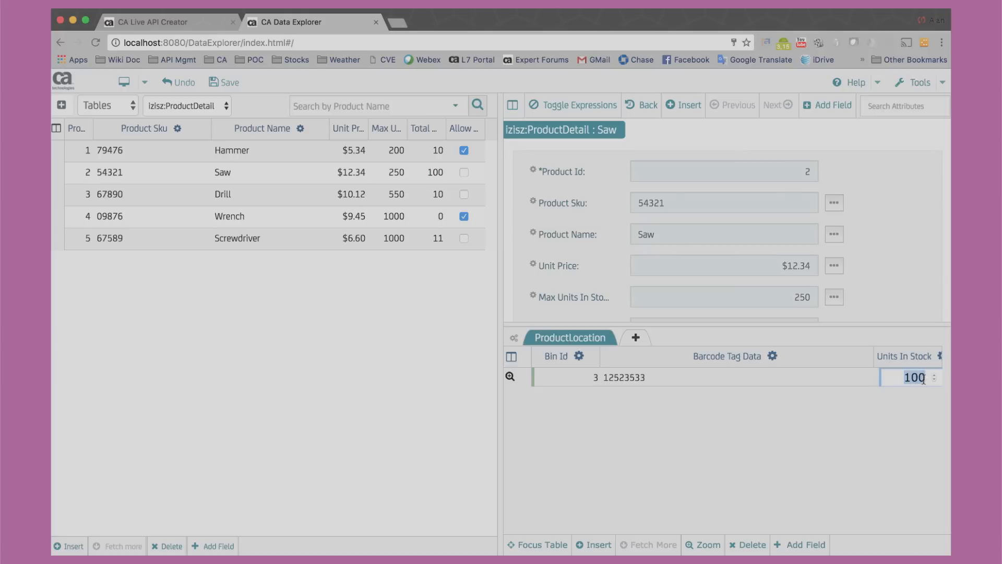
pyautogui.write('30')
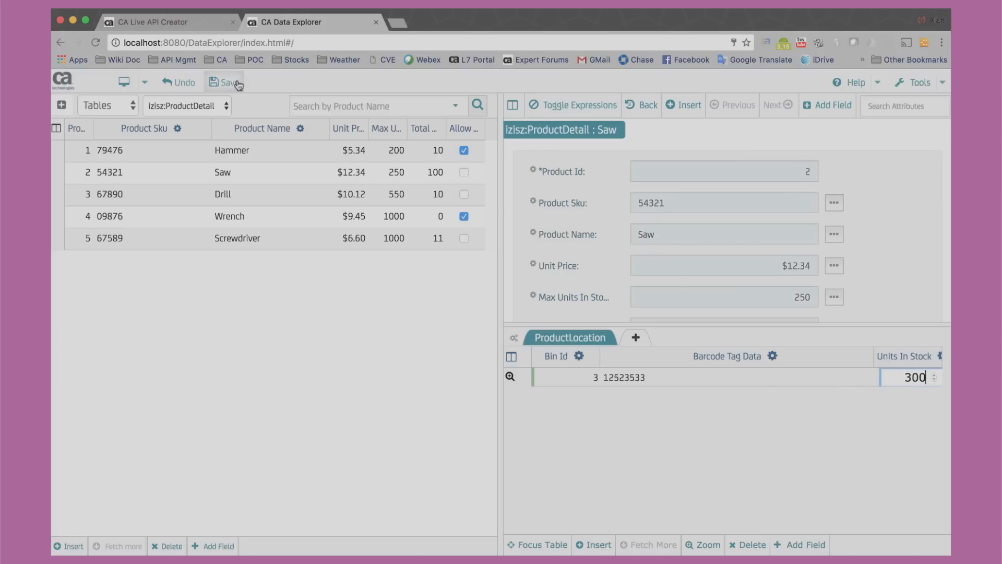
pyautogui.click(227, 82)
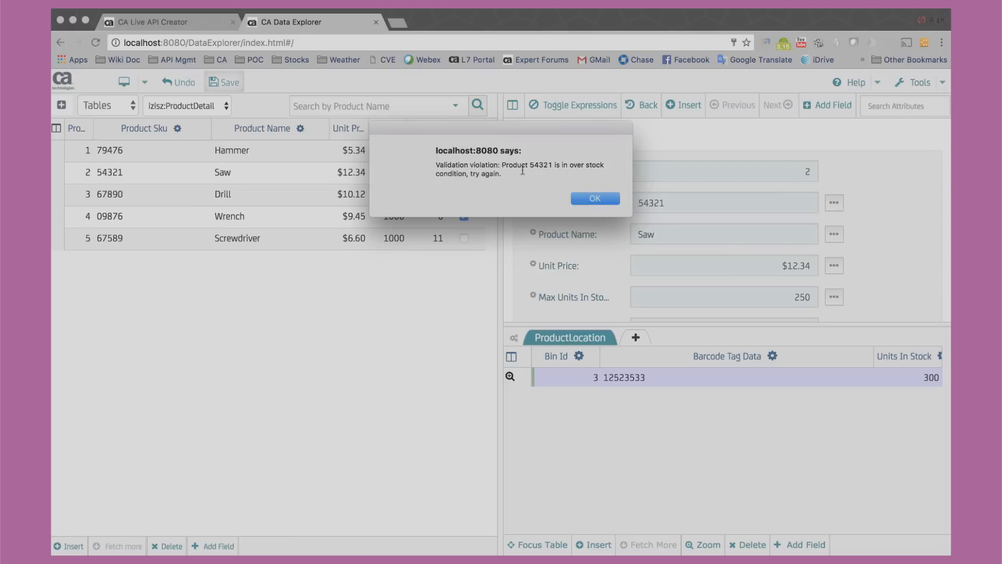
pyautogui.click(594, 198)
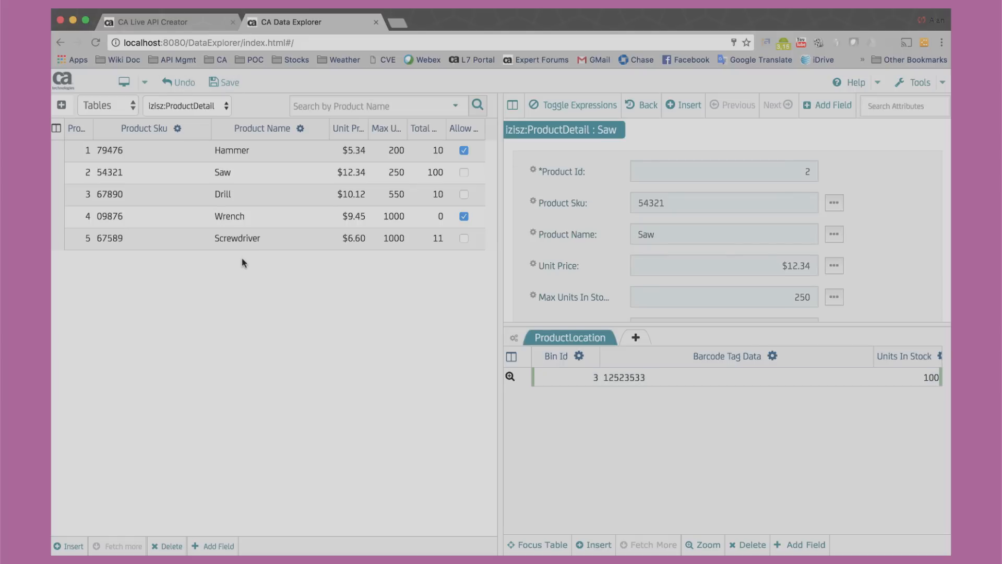
pyautogui.click(167, 22)
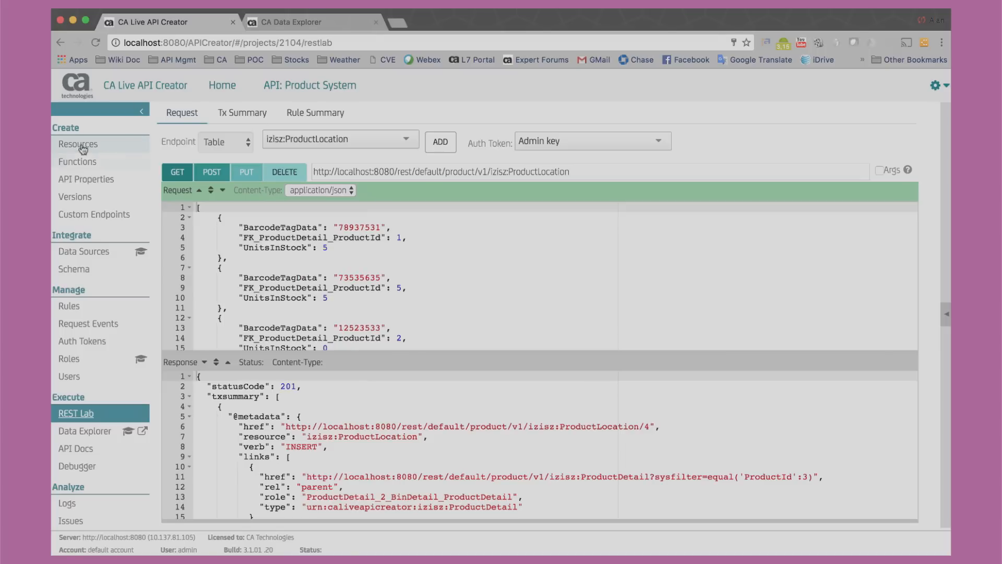
# Create a new resource named AvailableProduct on ProductDetail
pyautogui.click(77, 144)
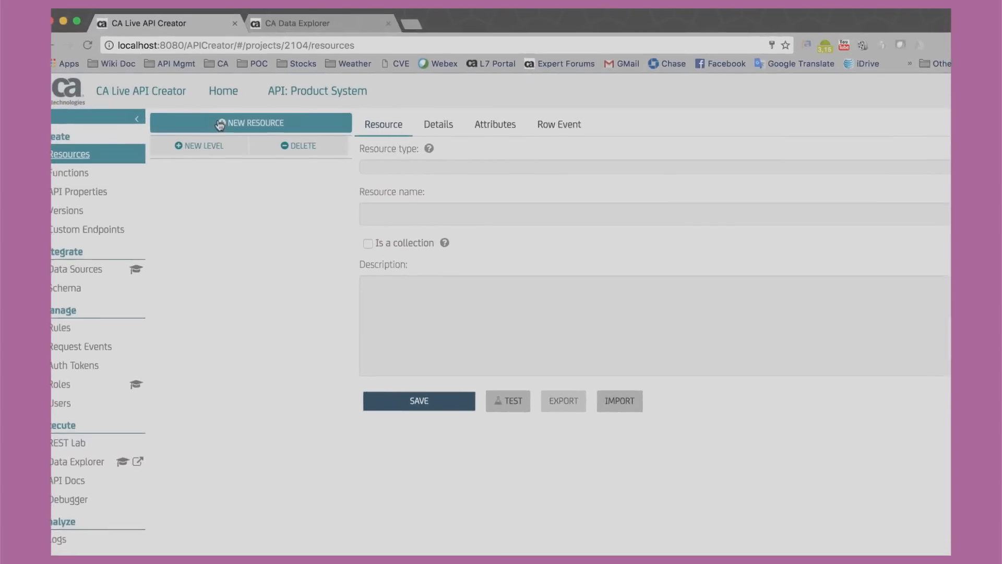
pyautogui.click(250, 123)
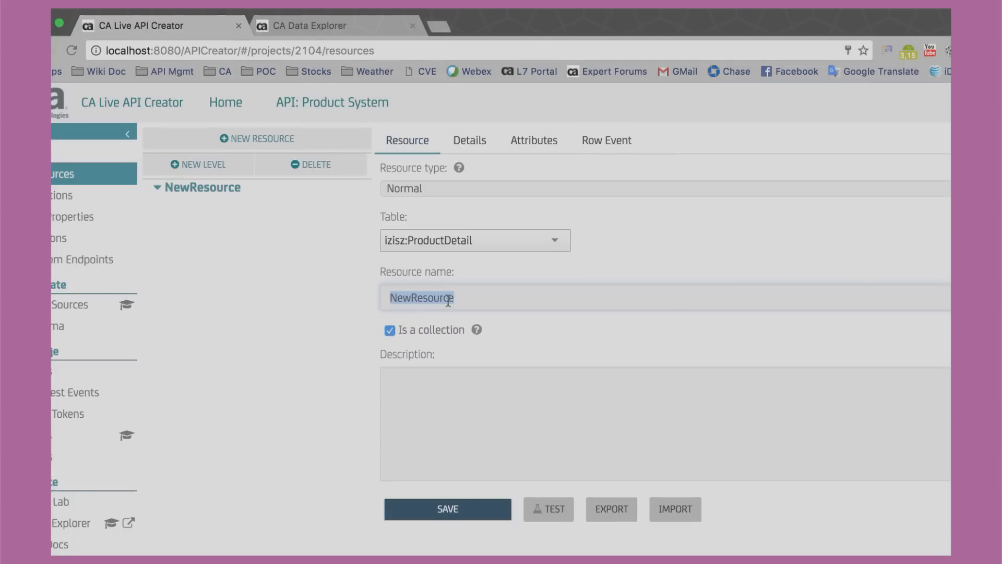
pyautogui.write('Available')
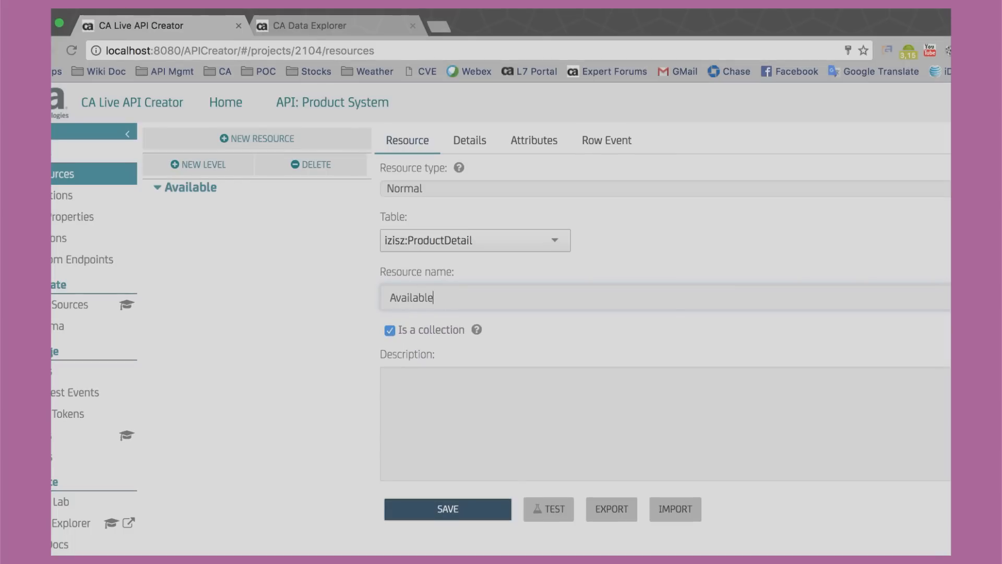
pyautogui.write('Product')
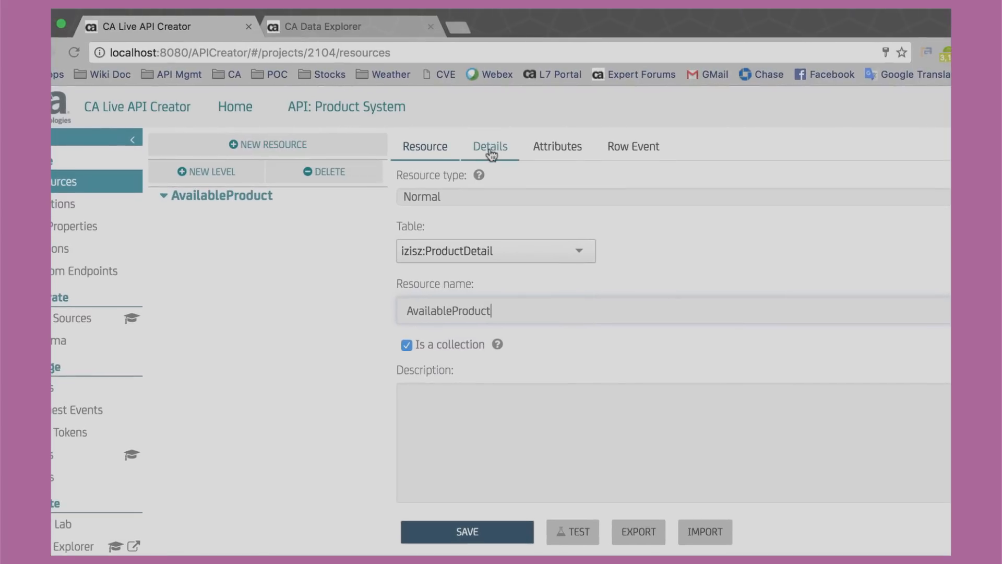
# Expose id, SKU, name, price and TotalUnitsInStock, aliased as AvailableQty
pyautogui.click(557, 146)
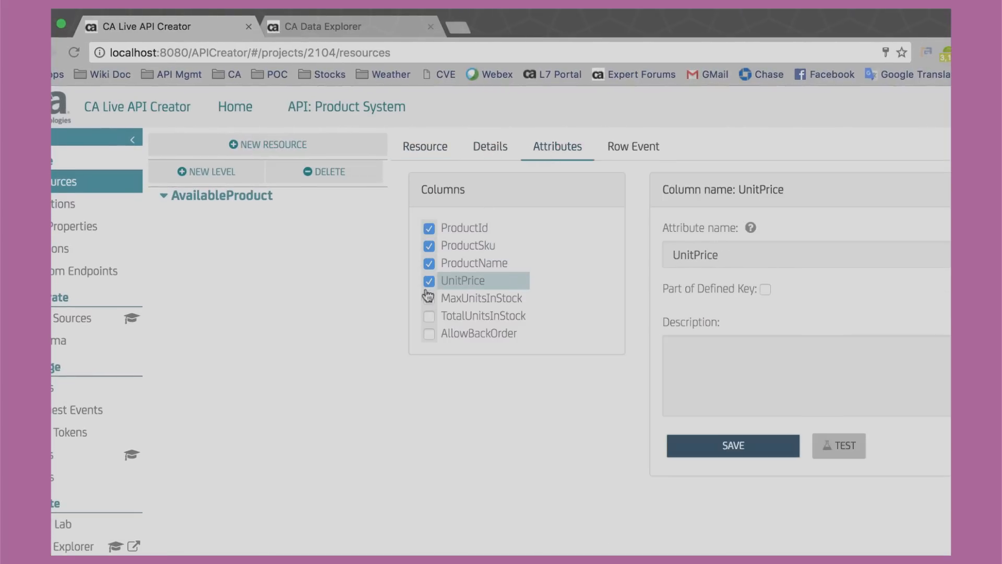
pyautogui.click(429, 315)
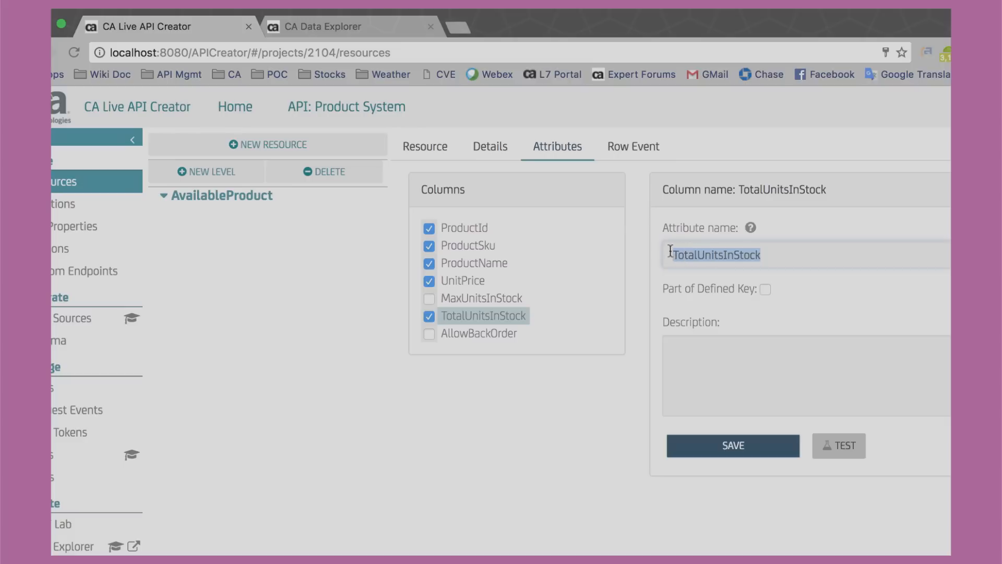
pyautogui.write('AvailableQty')
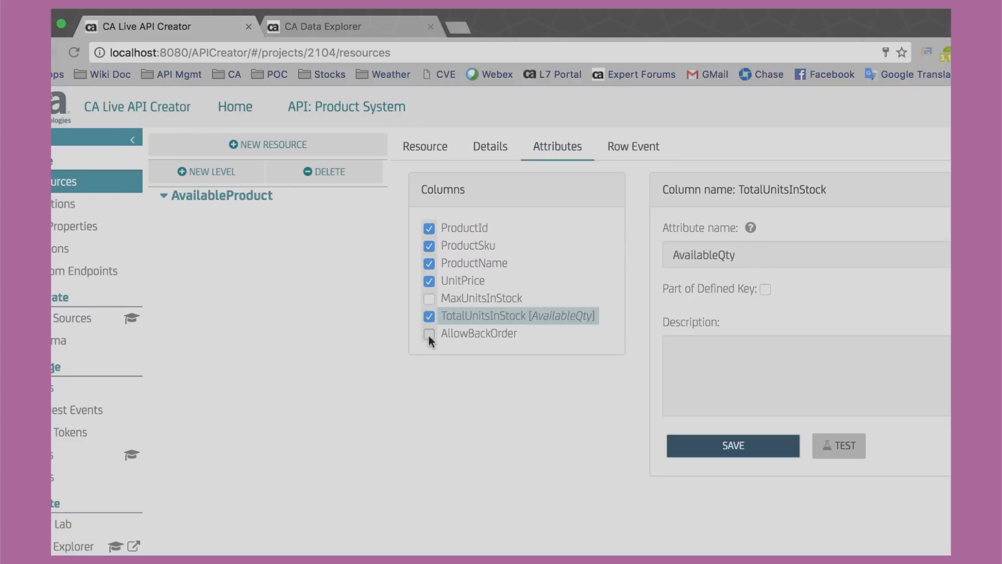
# Set the resource filter to "TotalUnitsInStock" > 0 OR "AllowBackOrder"=true
pyautogui.click(490, 146)
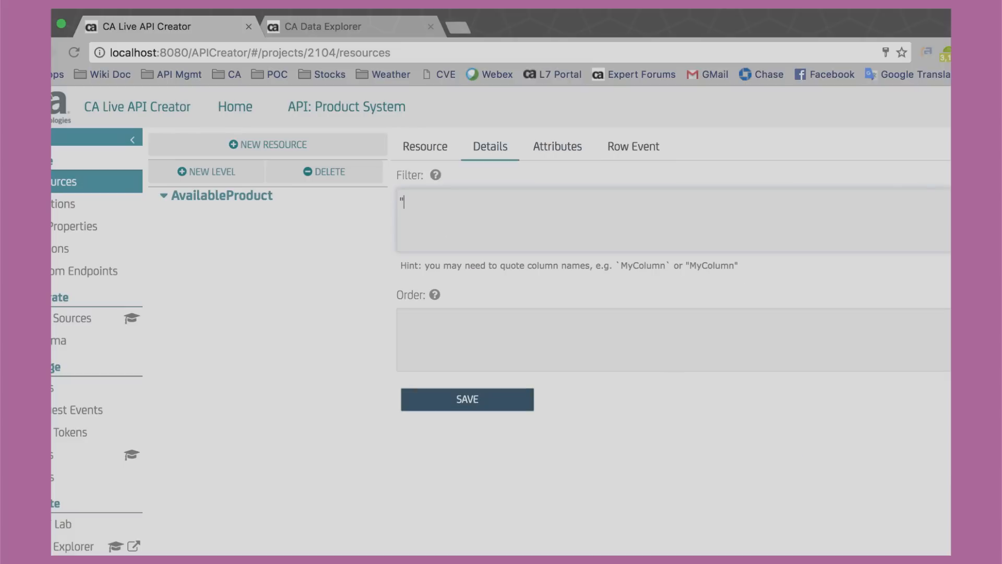
pyautogui.write('TotalUnitsI')
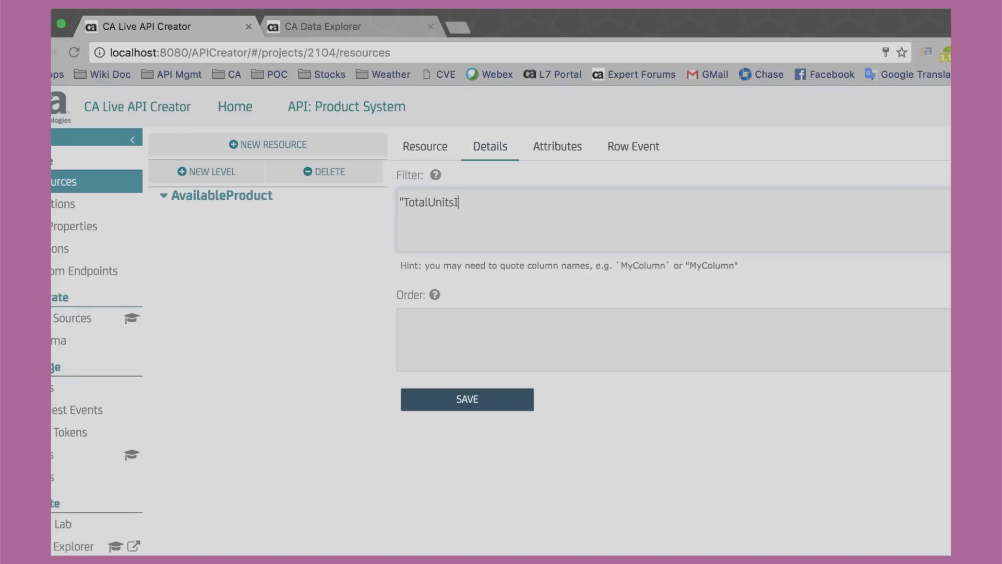
pyautogui.write('nStock" > 0')
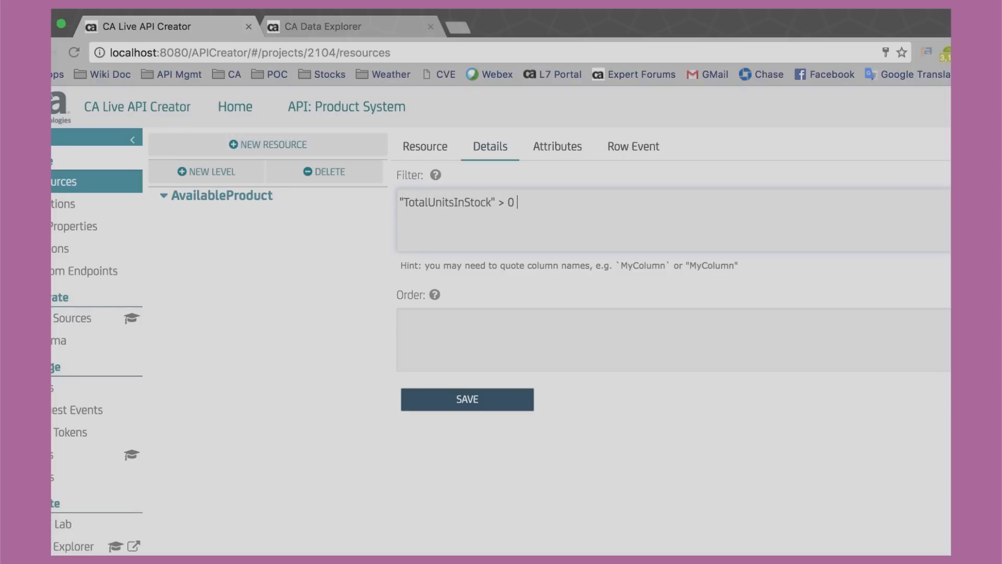
pyautogui.write('OR "AllowB')
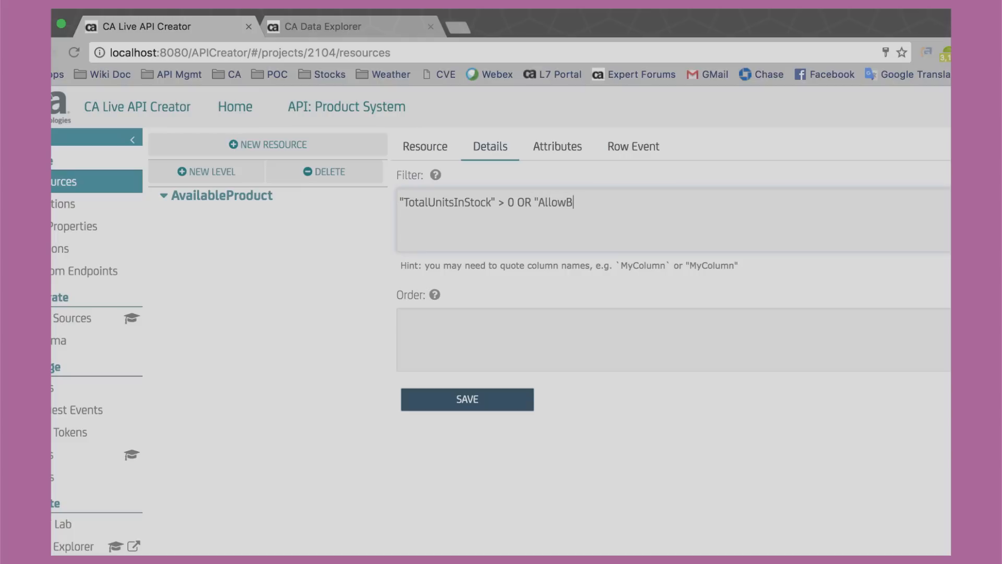
pyautogui.write('ackOrder"=t')
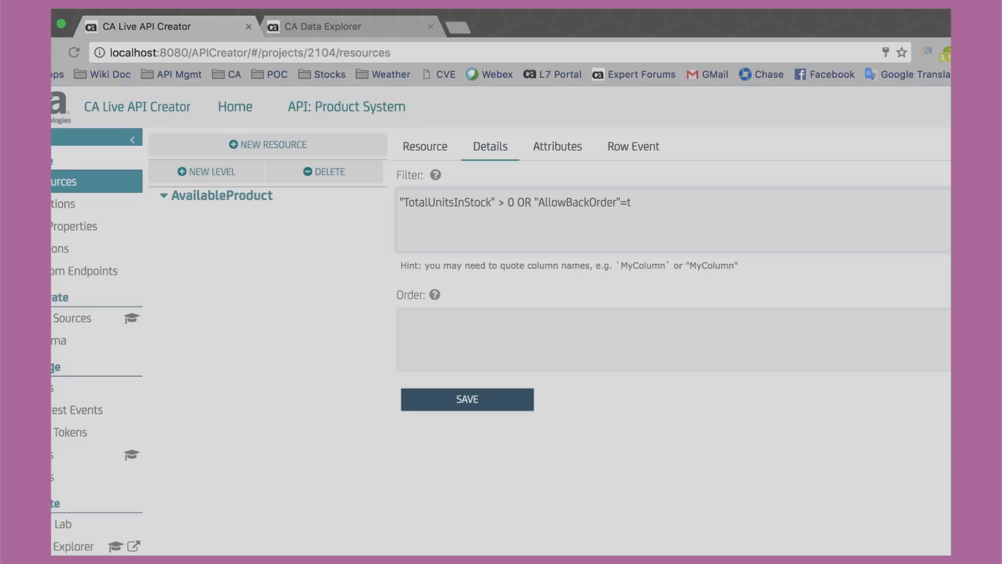
pyautogui.write('rue')
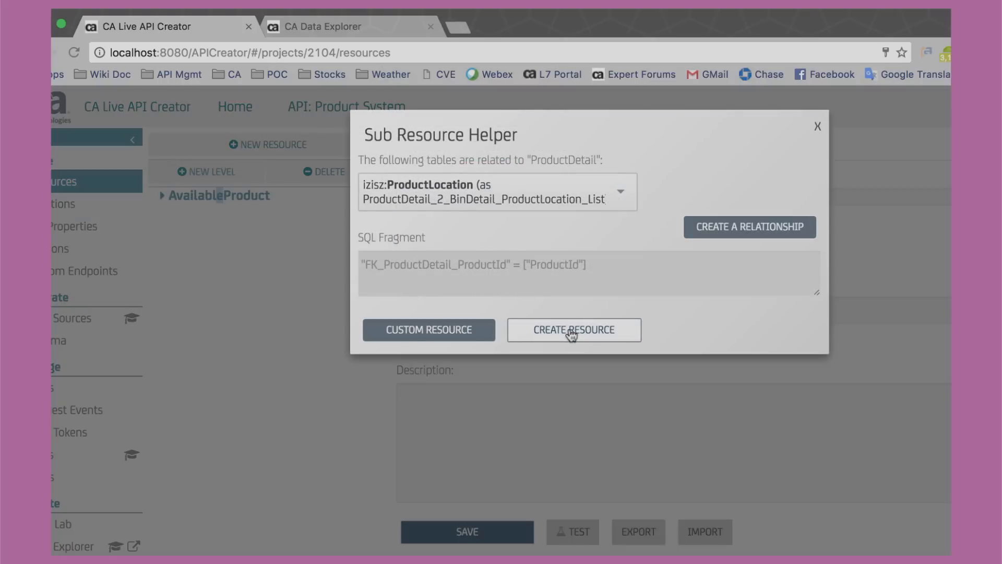
# Create the ProductLocation sub-resource and start a "UnitsInStock" > filter
pyautogui.click(574, 330)
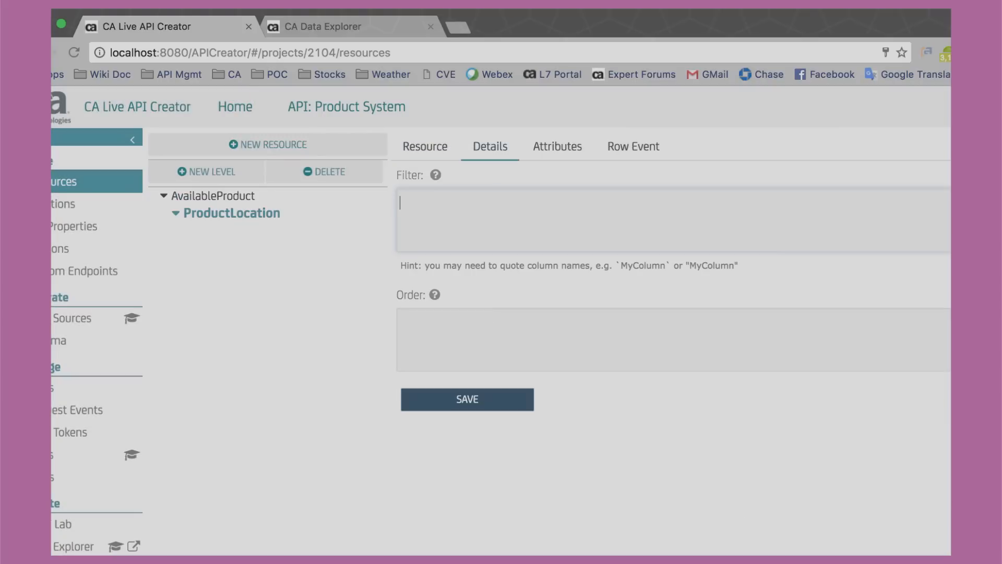
pyautogui.write('"U')
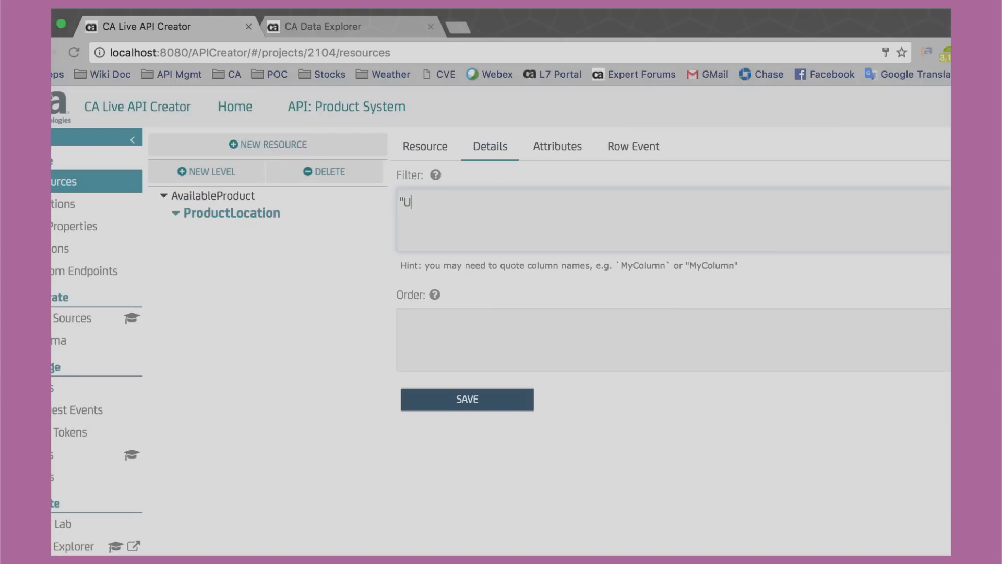
pyautogui.write('nits')
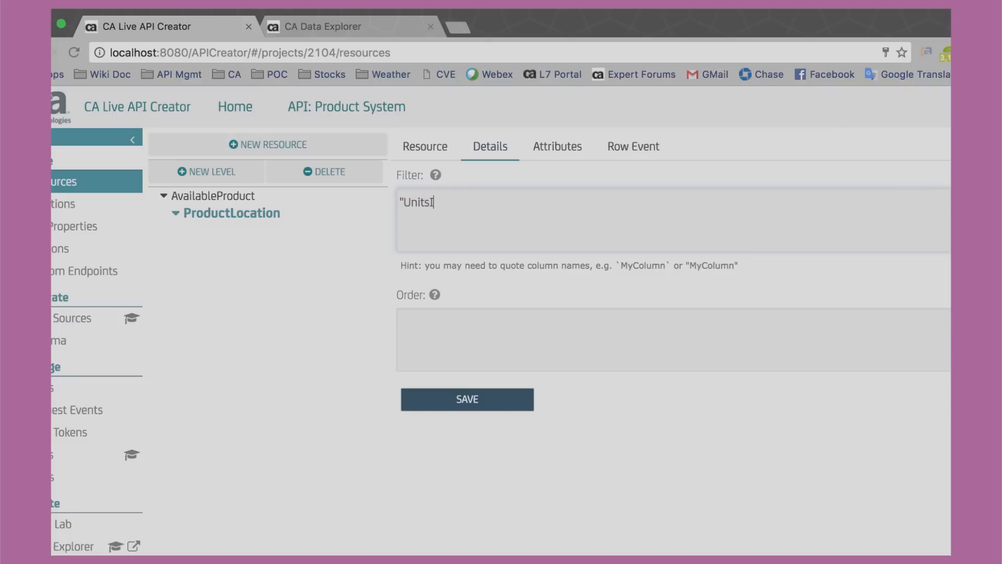
pyautogui.write('nStock')
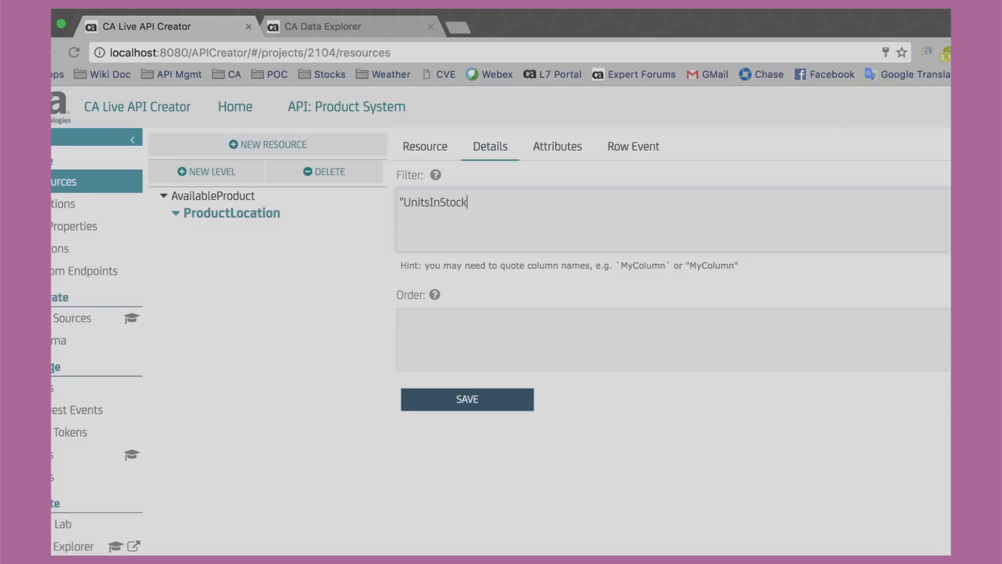
pyautogui.write('">')
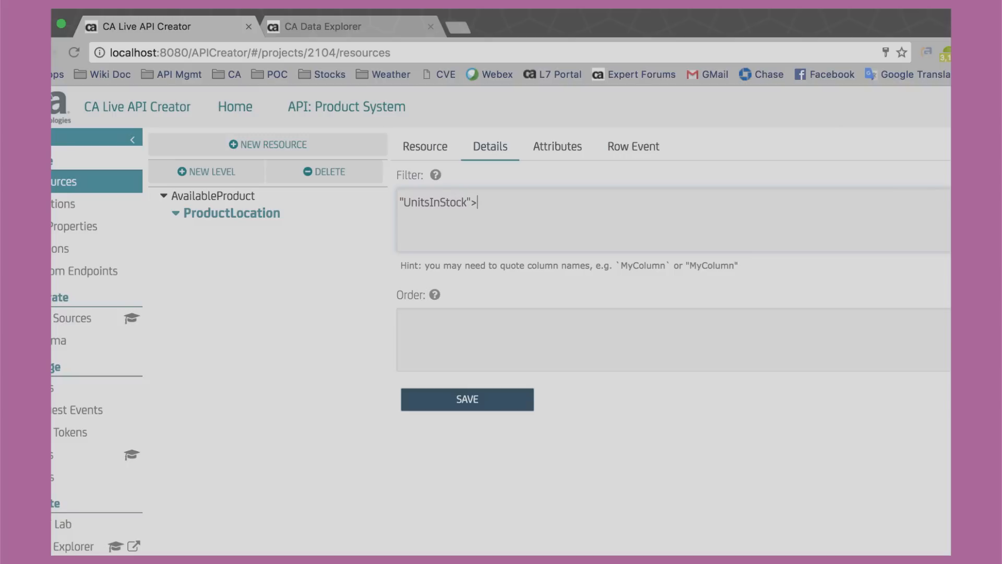
# Expose BarcodeTagData and UnitsInStock in the ProductLocation sub-resource
pyautogui.click(557, 146)
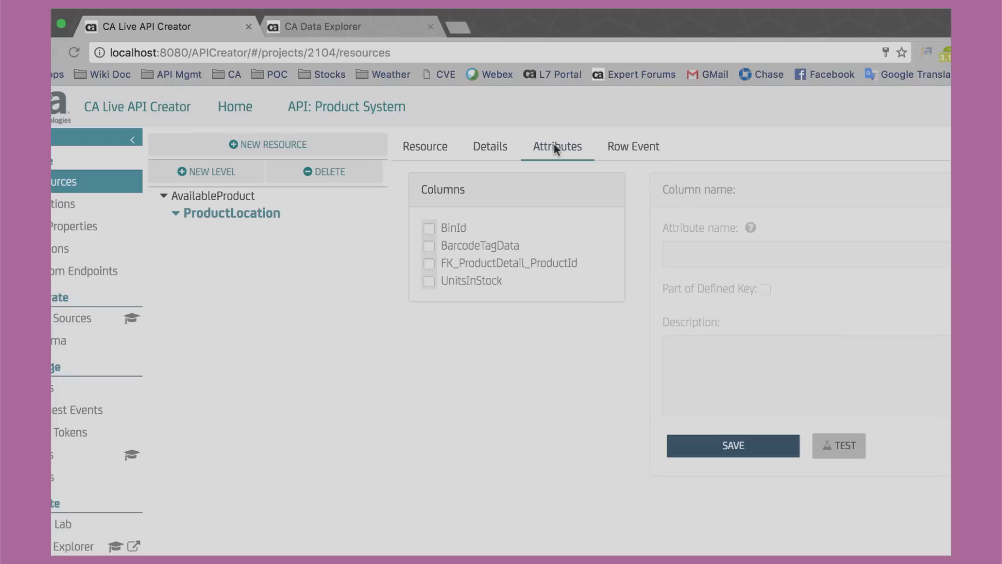
pyautogui.click(429, 245)
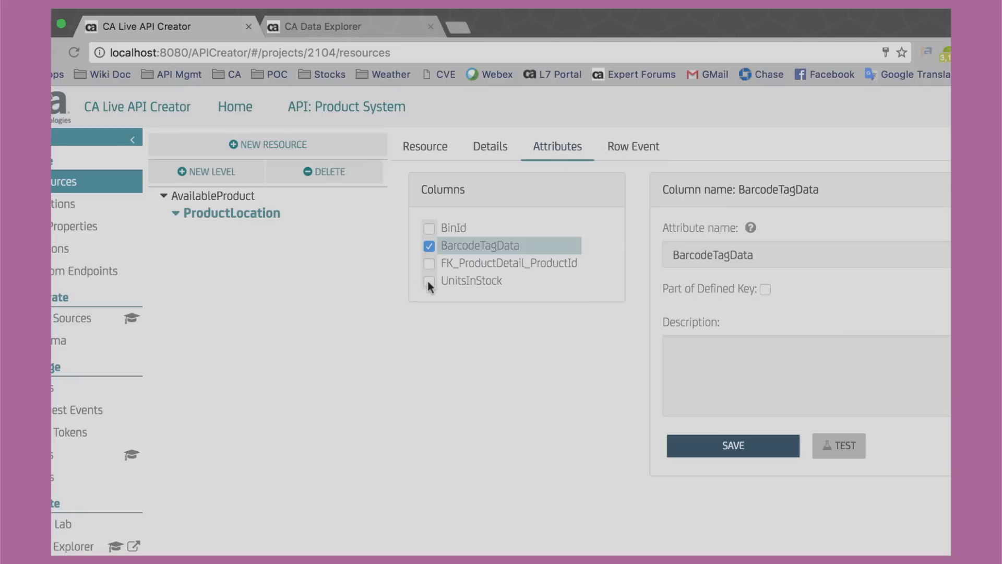
pyautogui.click(429, 281)
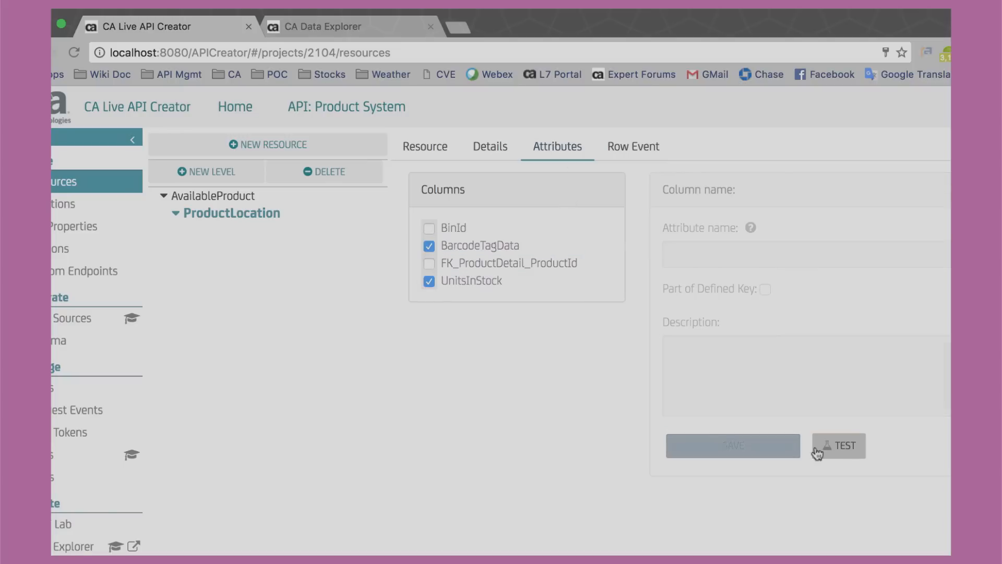
# GET AvailableProduct with pagesize=3 and offset=3, and scroll through the Wrench and Screwdriver results
pyautogui.click(838, 445)
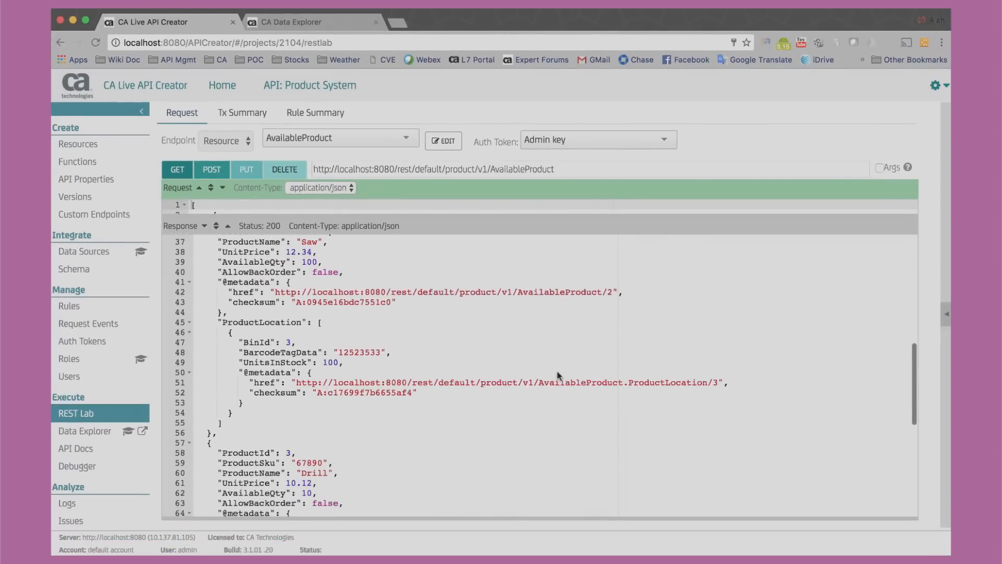
pyautogui.scroll(-3)
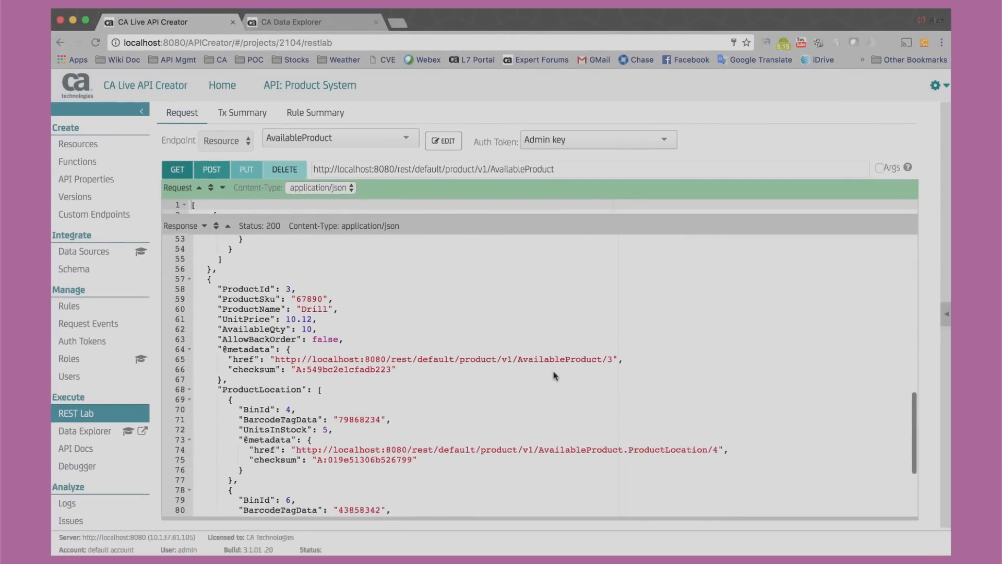
pyautogui.scroll(-3)
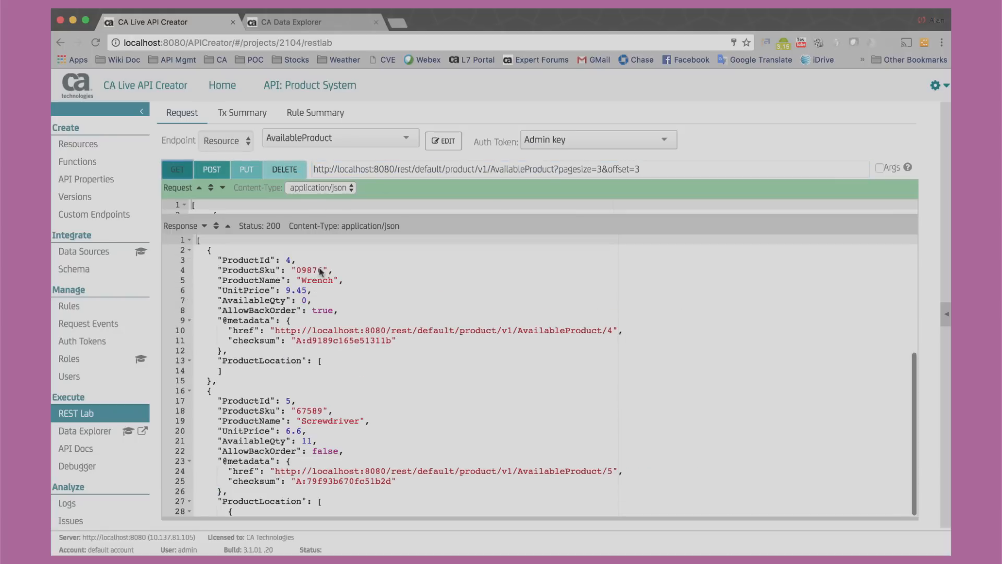
pyautogui.scroll(-3)
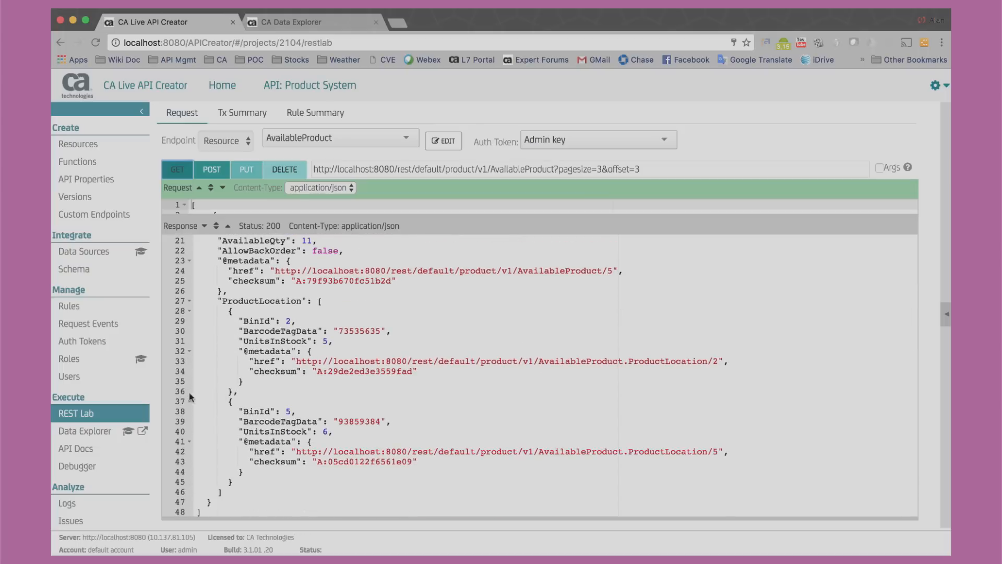
# Open API Docs and scroll through the base URL, auth header and GET parameters
pyautogui.click(71, 448)
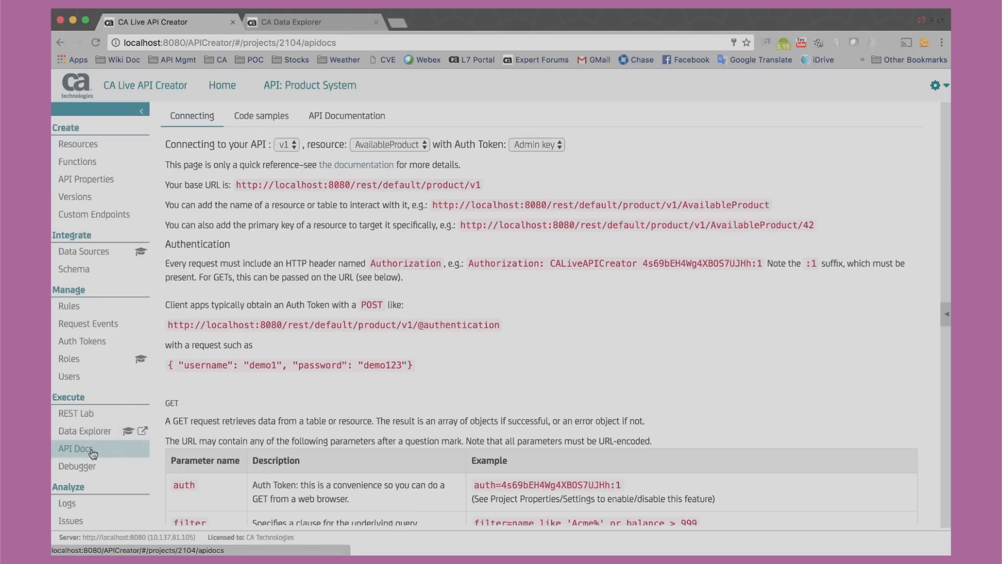
pyautogui.scroll(-3)
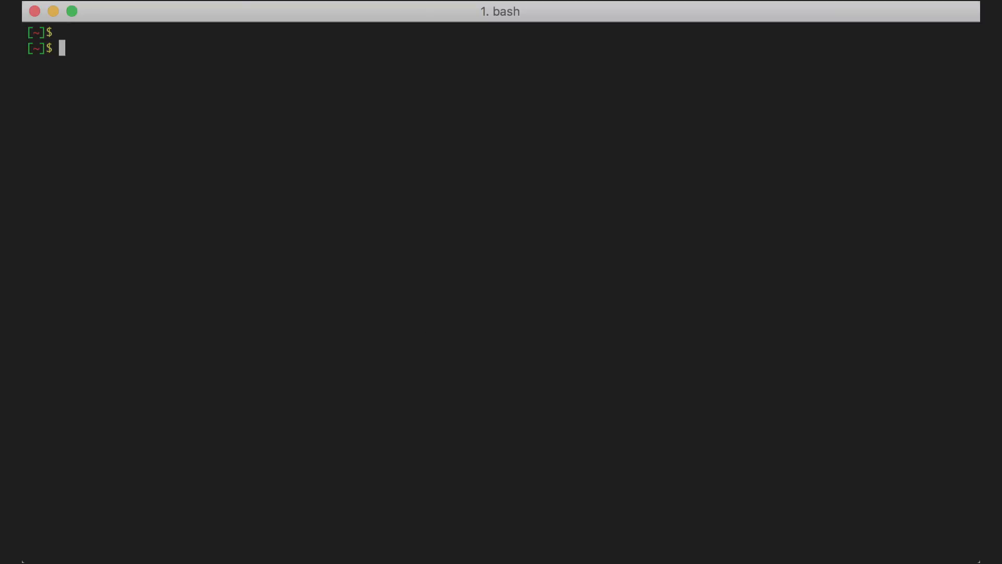
pyautogui.write('./publishMsso.sh http://lac.ca.com:8080/rest/default/product/v1/AvailableProducts /e2e/availableProducts')
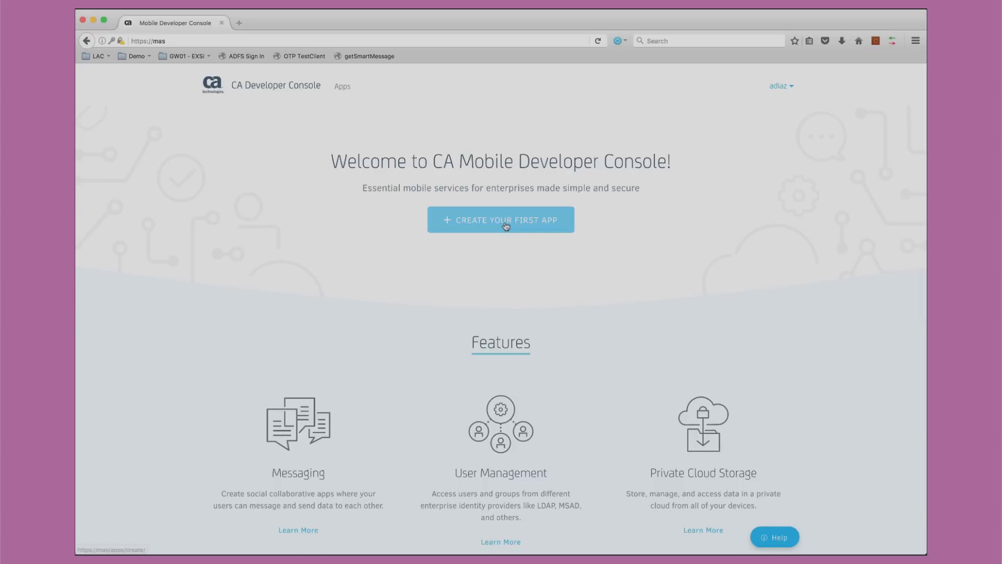
# Create the first mobile app, named 'Sample End2End', for CA Technologies
pyautogui.click(501, 219)
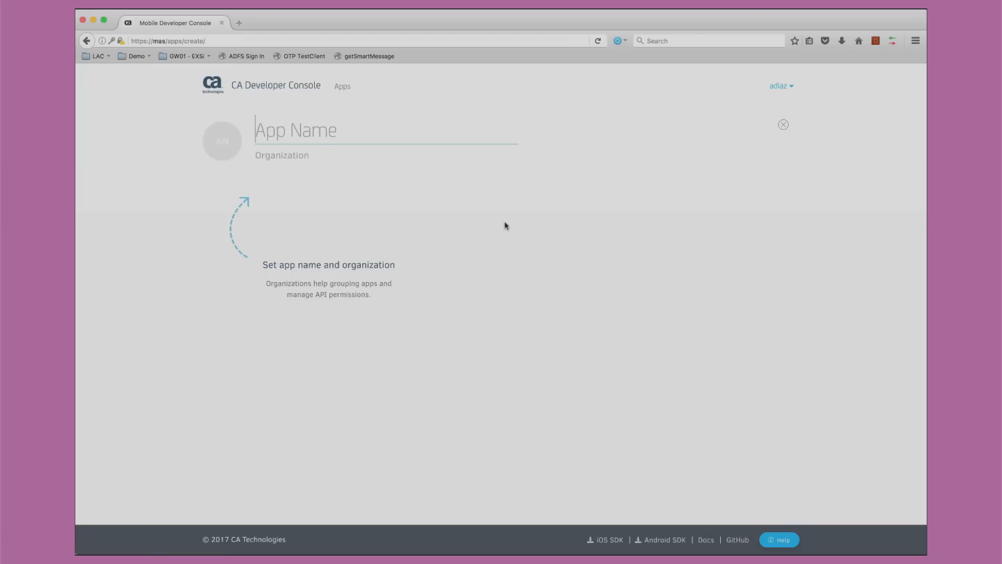
pyautogui.write('Sample End2End')
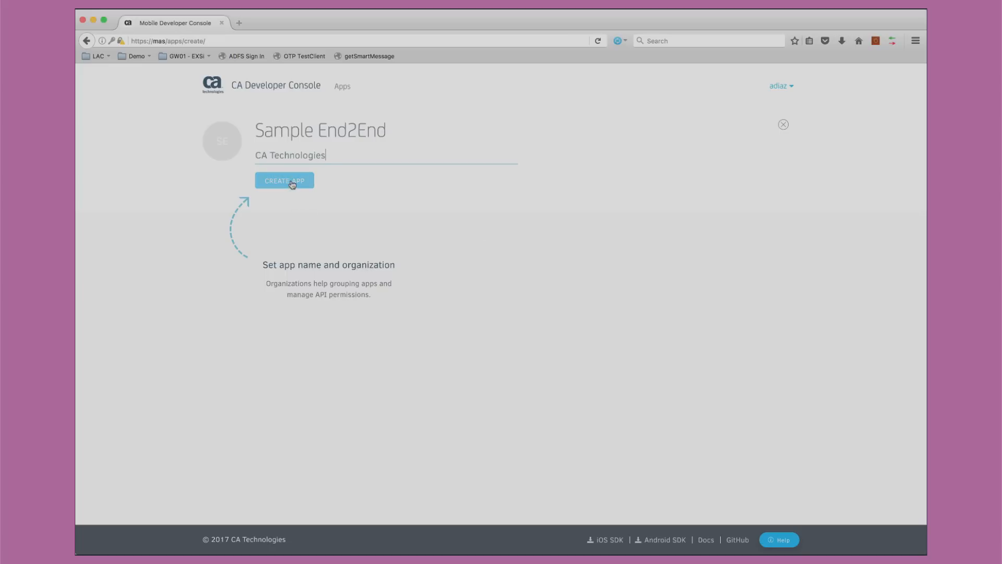
pyautogui.click(284, 181)
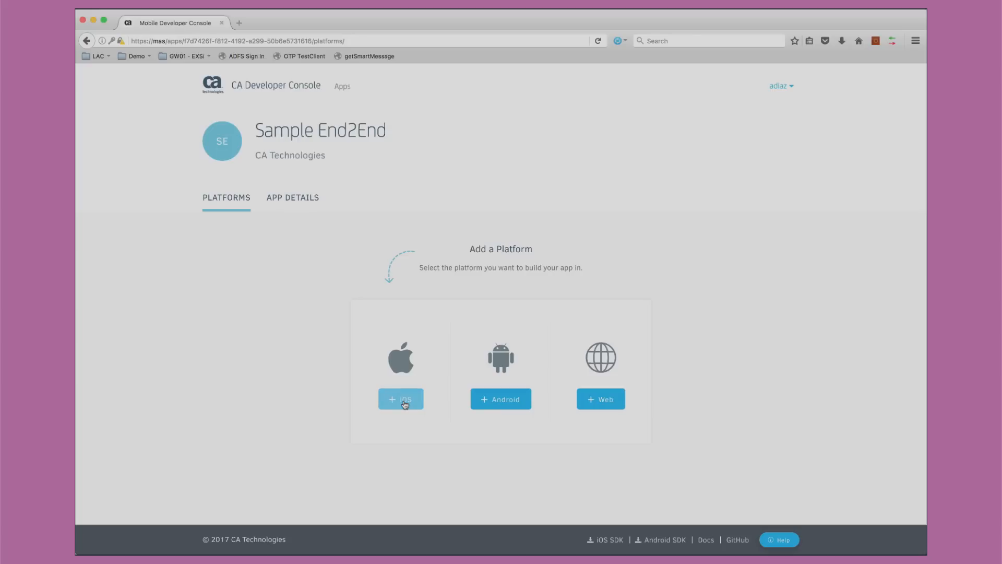
# Add an iOS platform, download the iOS app template and frameworks, and finish the wizard
pyautogui.click(401, 398)
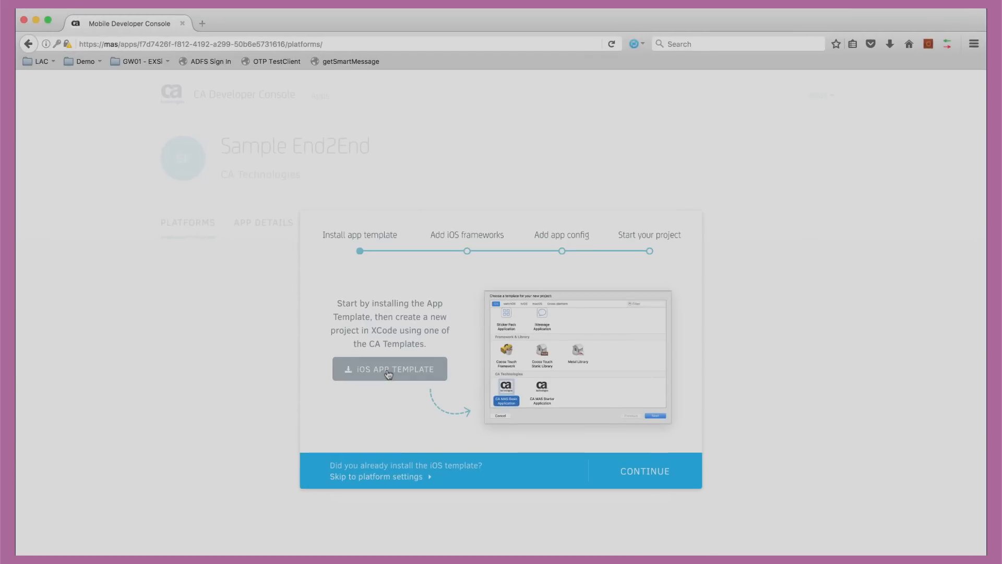
pyautogui.click(390, 368)
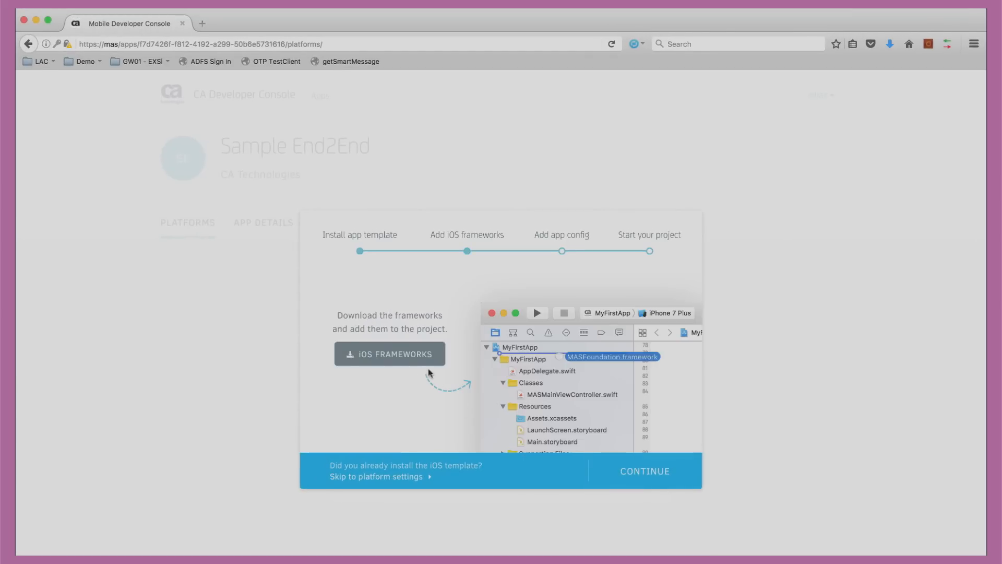
pyautogui.click(395, 354)
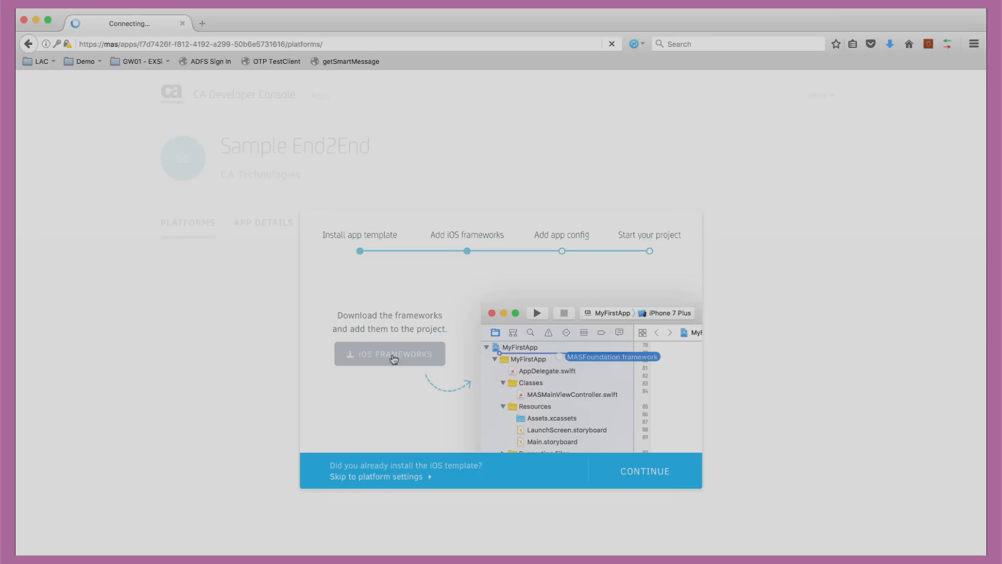
pyautogui.click(645, 471)
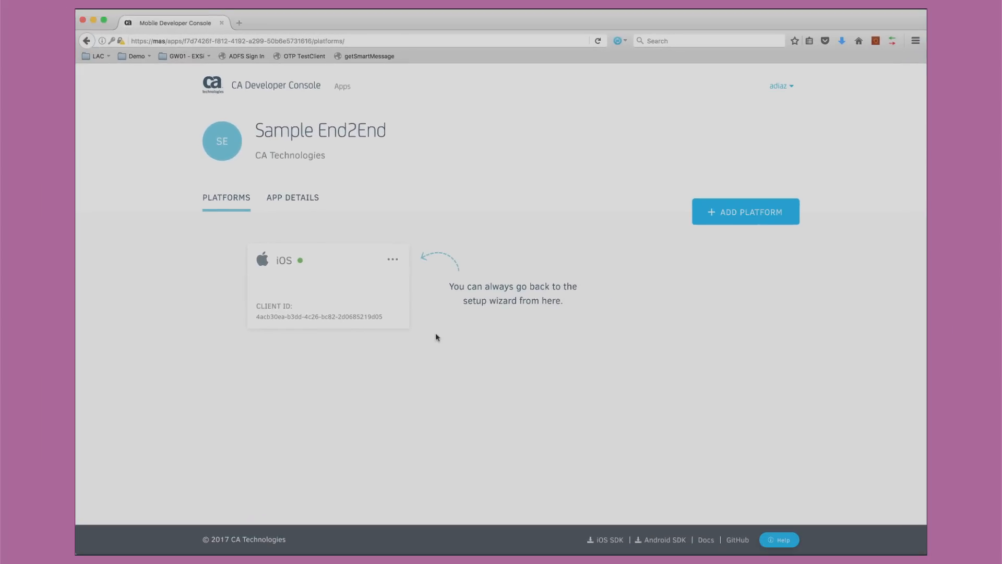
pyautogui.moveTo(328, 287)
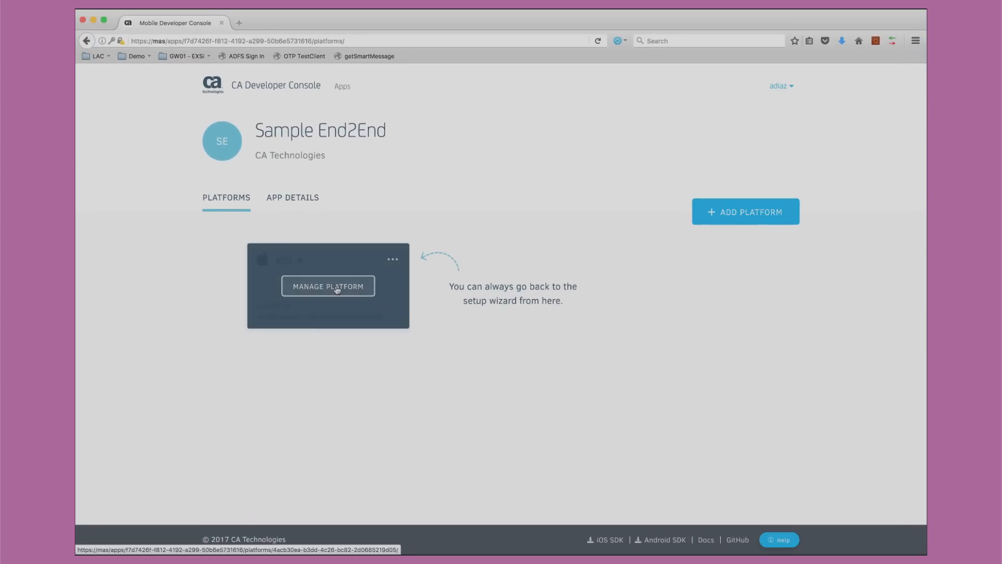
# Open Manage Platform for the Sample End2End iOS platform
pyautogui.click(328, 286)
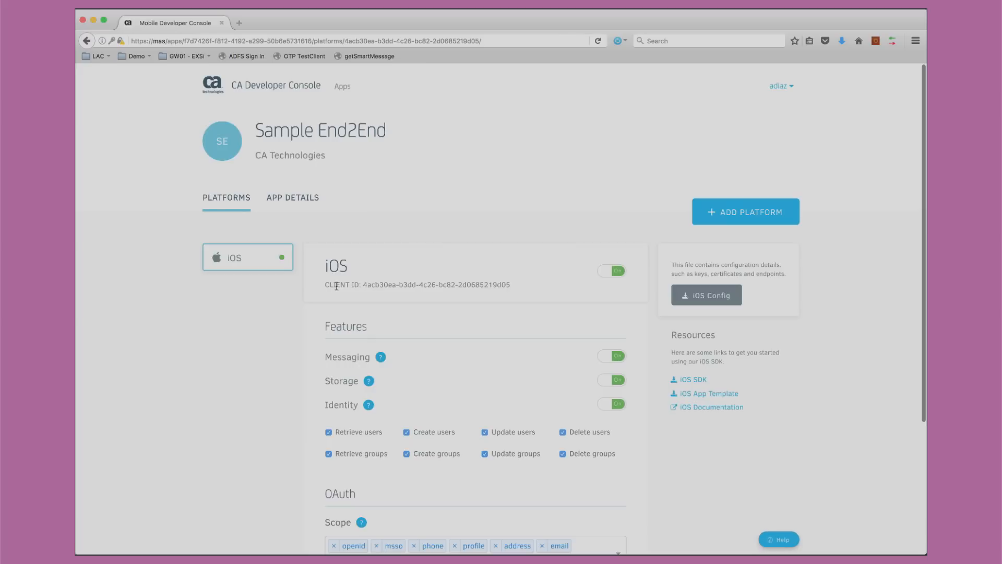
pyautogui.moveTo(444, 296)
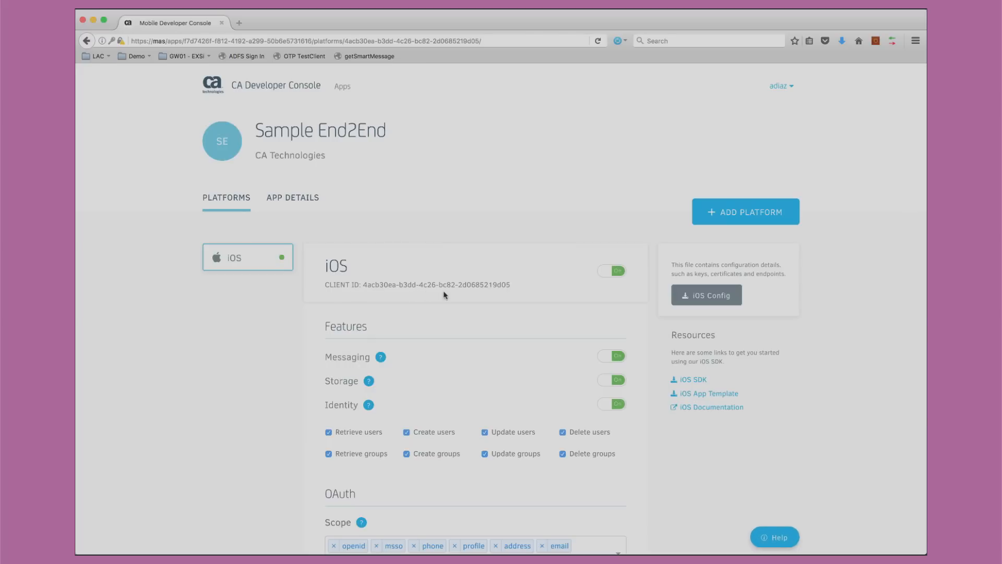
pyautogui.moveTo(736, 307)
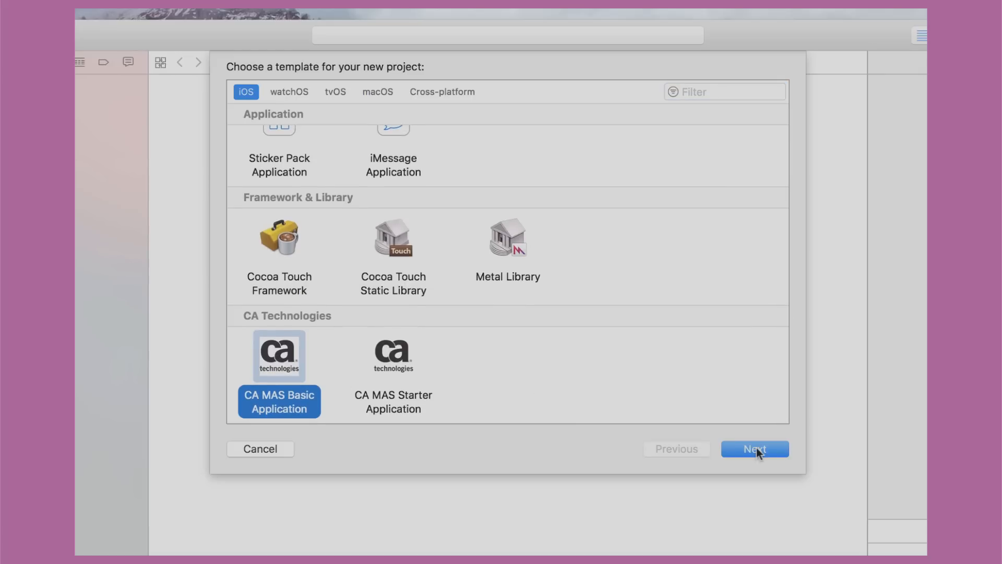
# Create the 'Sample End2End' Xcode project from the CA MAS Basic Application template
pyautogui.click(754, 448)
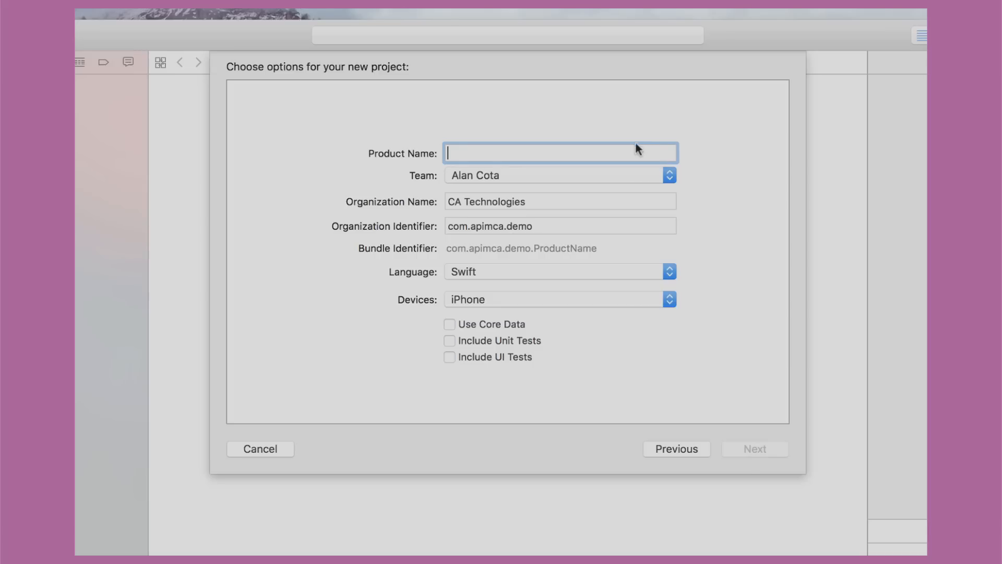
pyautogui.write('Sample End2End')
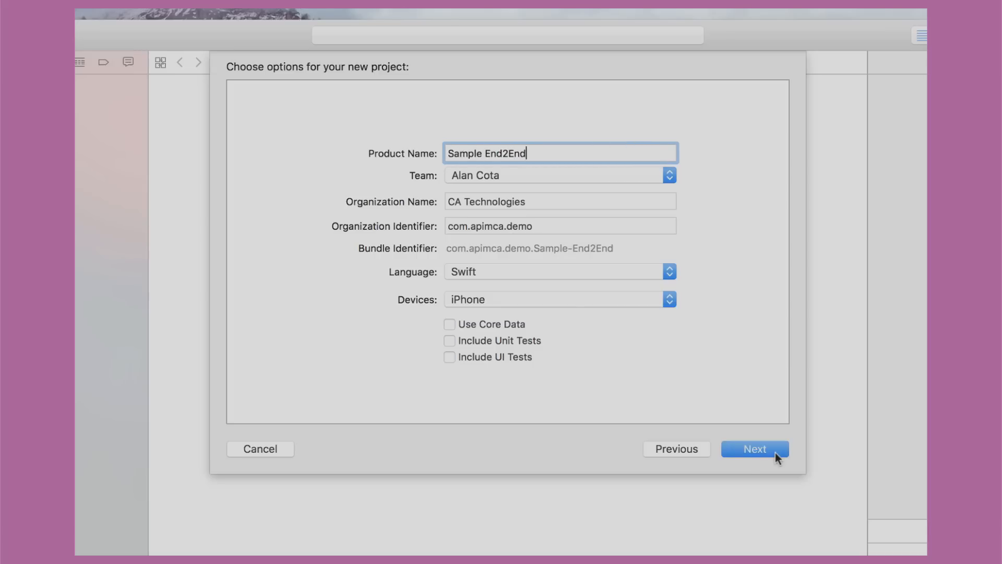
pyautogui.click(755, 448)
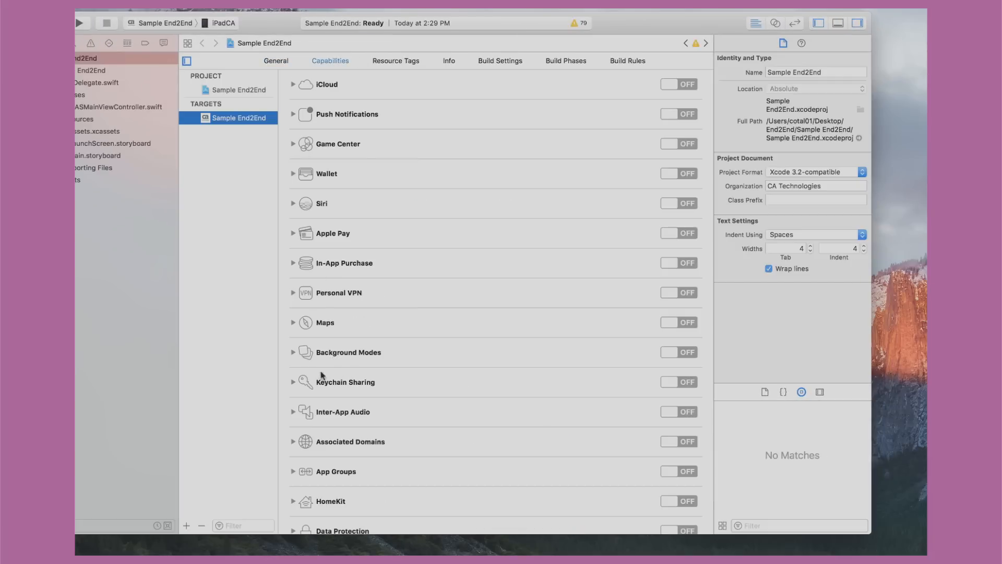
# Expand the Keychain Sharing capability and switch it on for the target
pyautogui.click(293, 382)
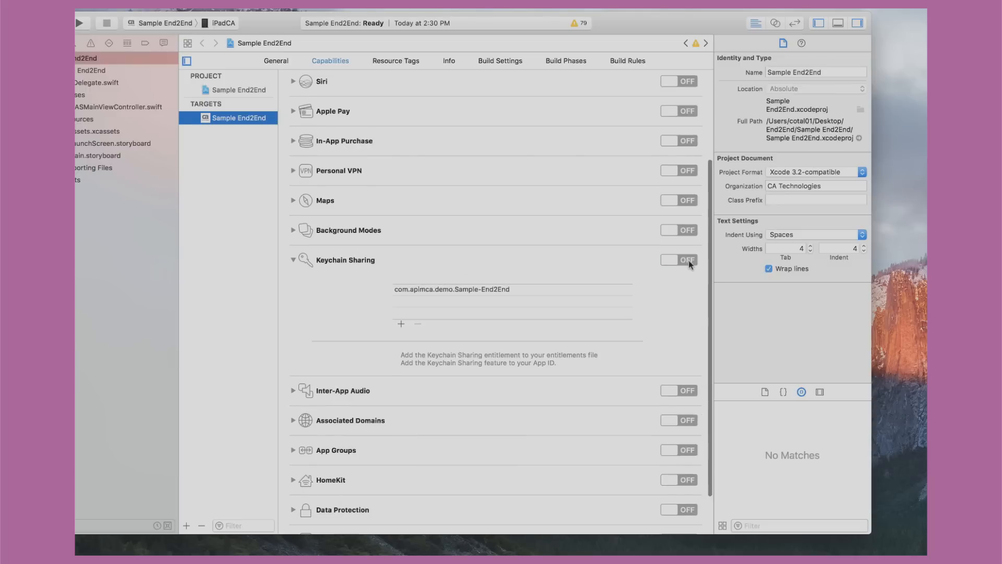
pyautogui.click(679, 260)
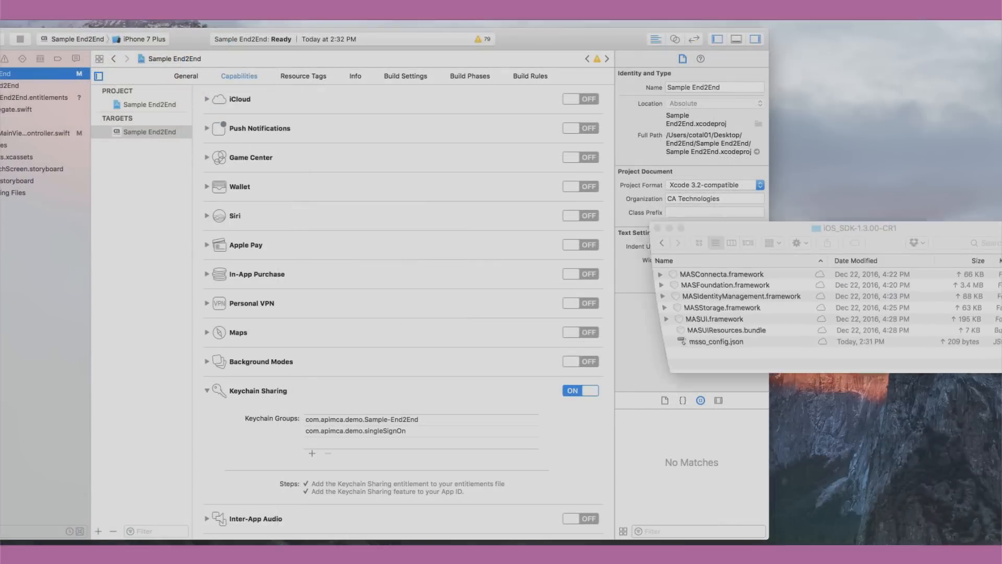
# Drag msso_config.json and the MAS SDK frameworks into the Sample End2End project
pyautogui.click(704, 319)
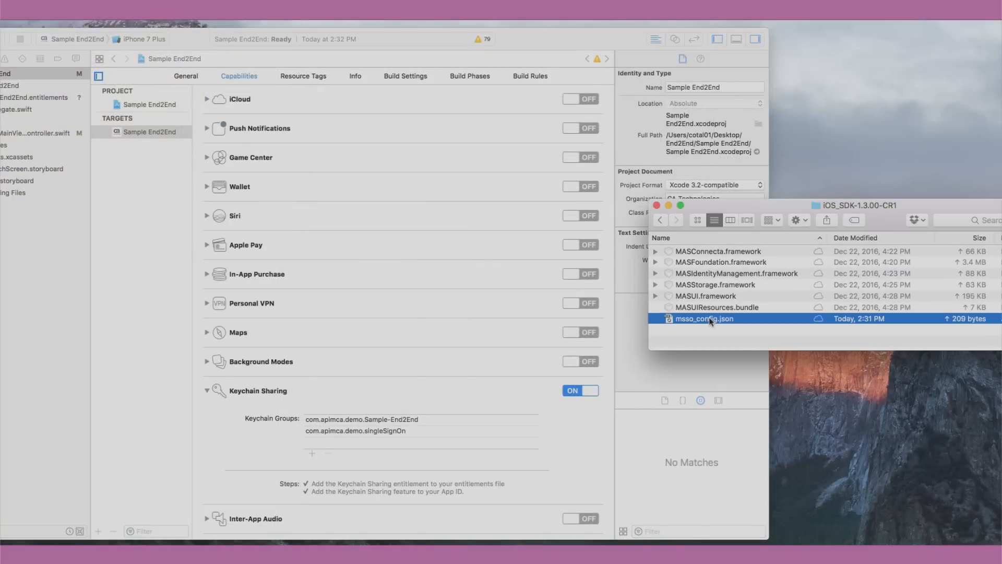
pyautogui.click(716, 307)
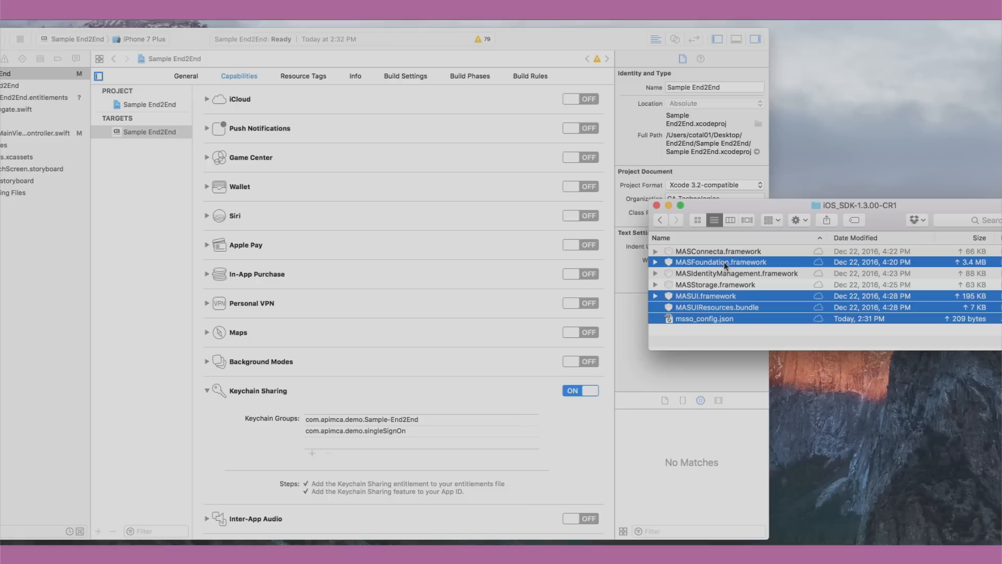
pyautogui.moveTo(720, 261); pyautogui.dragTo(336, 154)
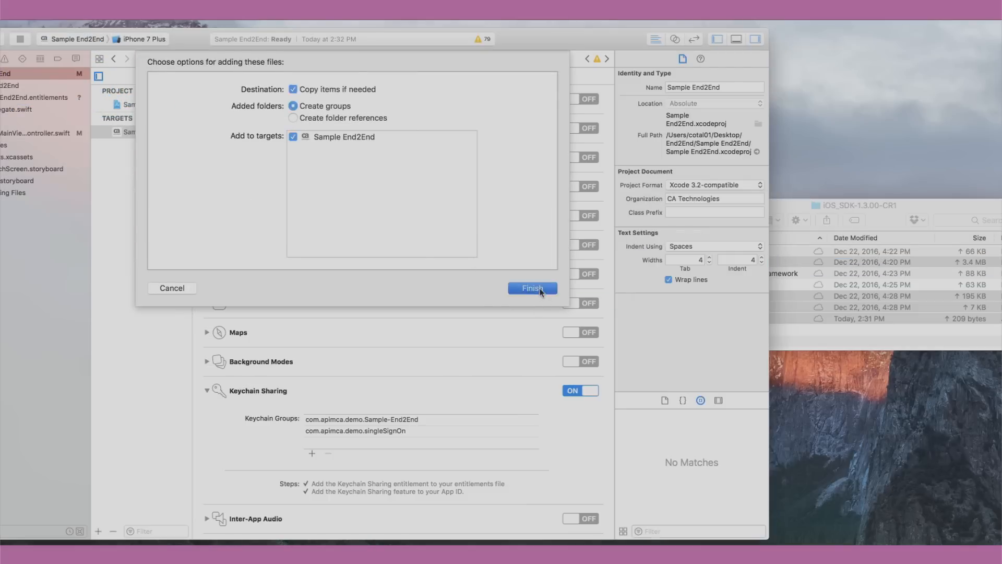
pyautogui.click(532, 288)
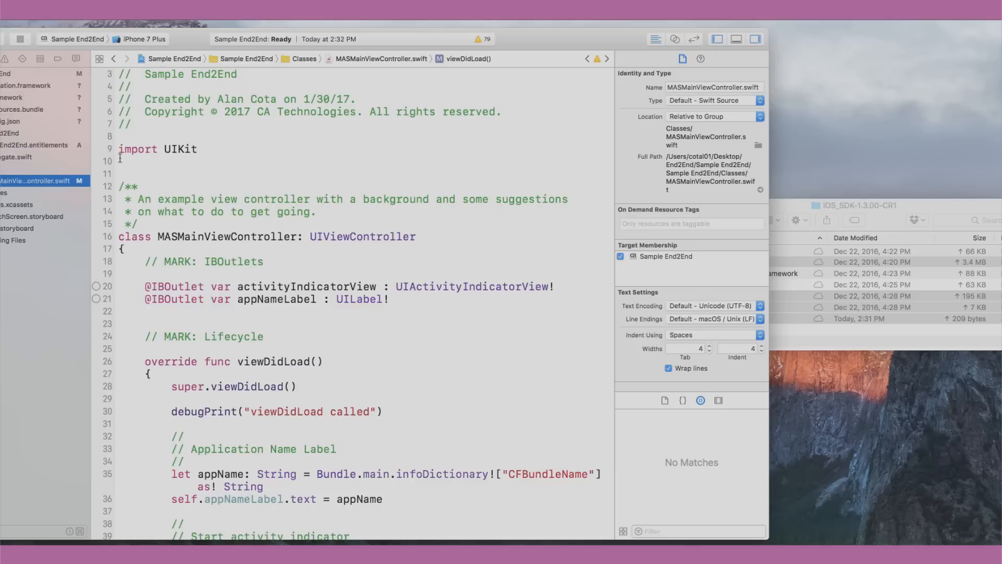
# Add 'import MASFoundation' and the password grant flow line in MASMainViewController.swift
pyautogui.write('import MASFoundation')
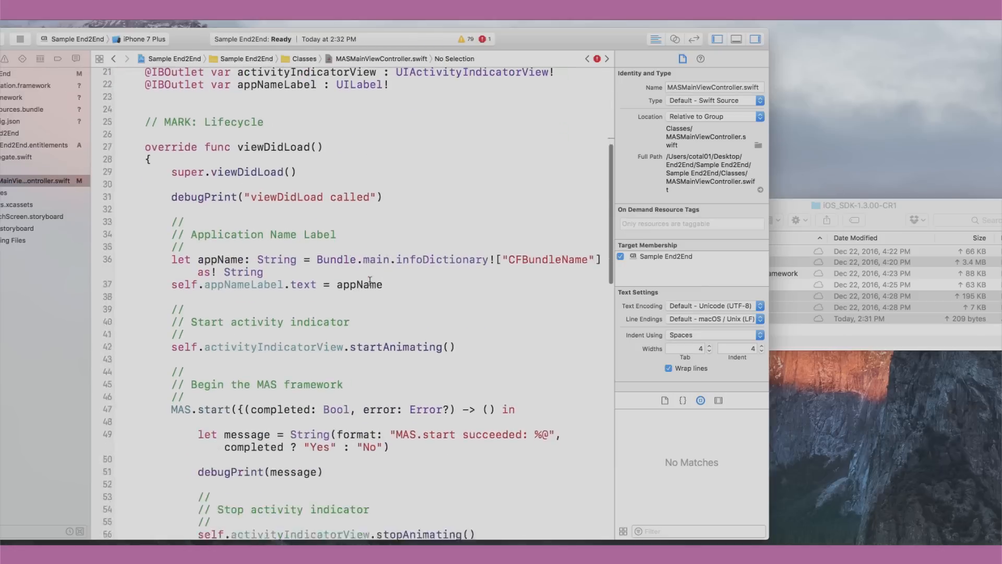
pyautogui.write('//MAS SDK Grant Flow')
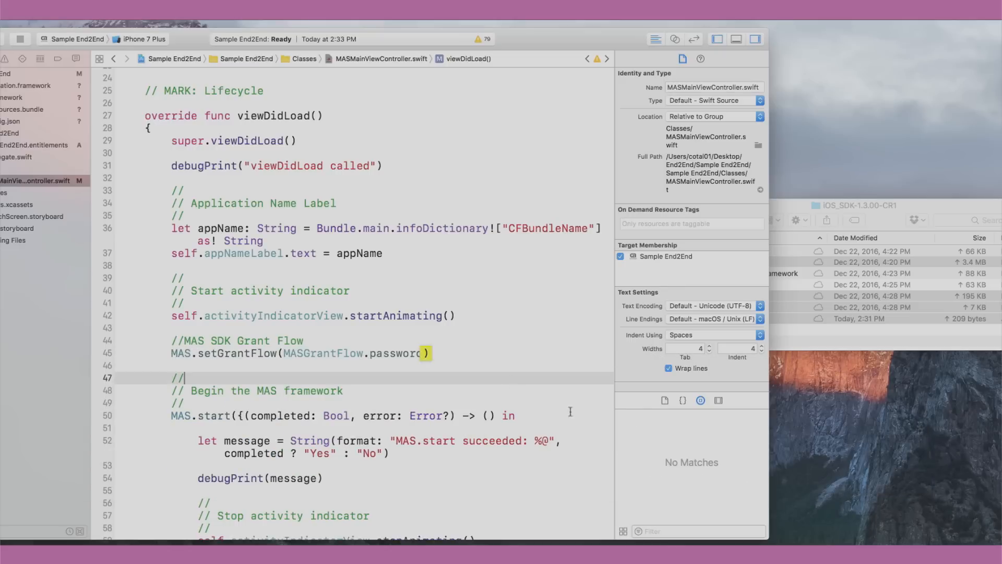
pyautogui.scroll(-3)
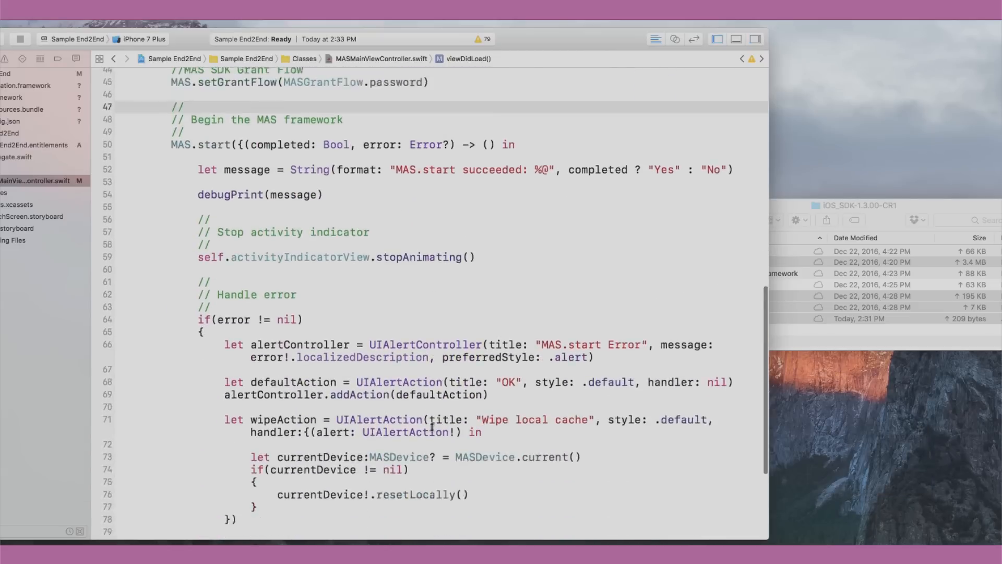
pyautogui.scroll(-3)
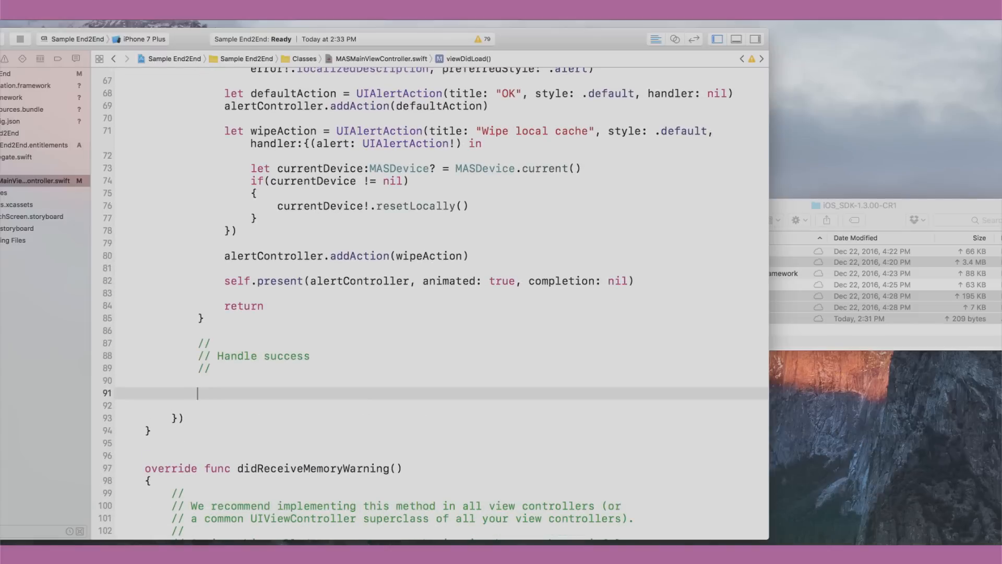
# Under // Handle success, add a commented MAS.getFrom call to /e2e/availableProducts
pyautogui.write('//API Call using M')
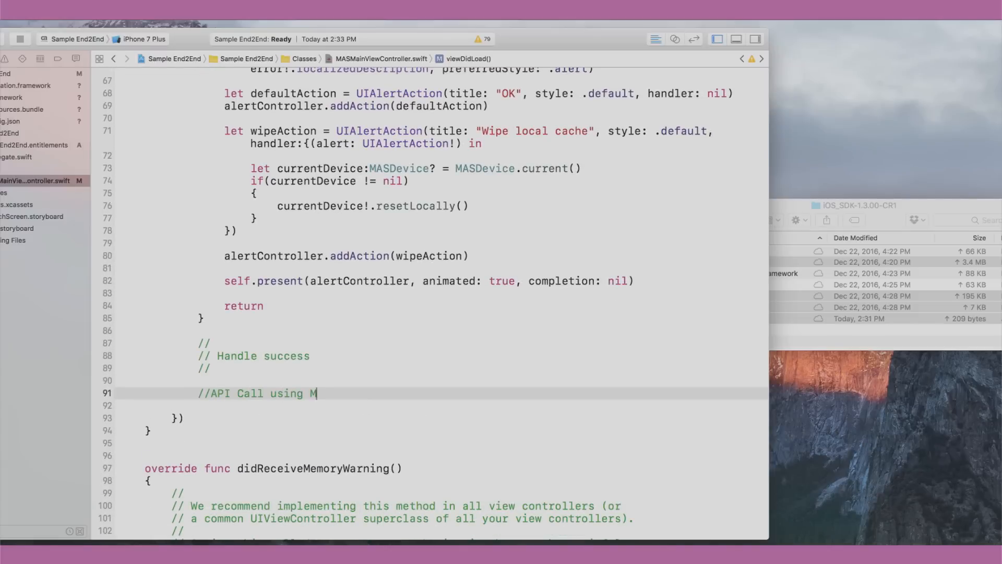
pyautogui.write('AS SDK getFrom meth')
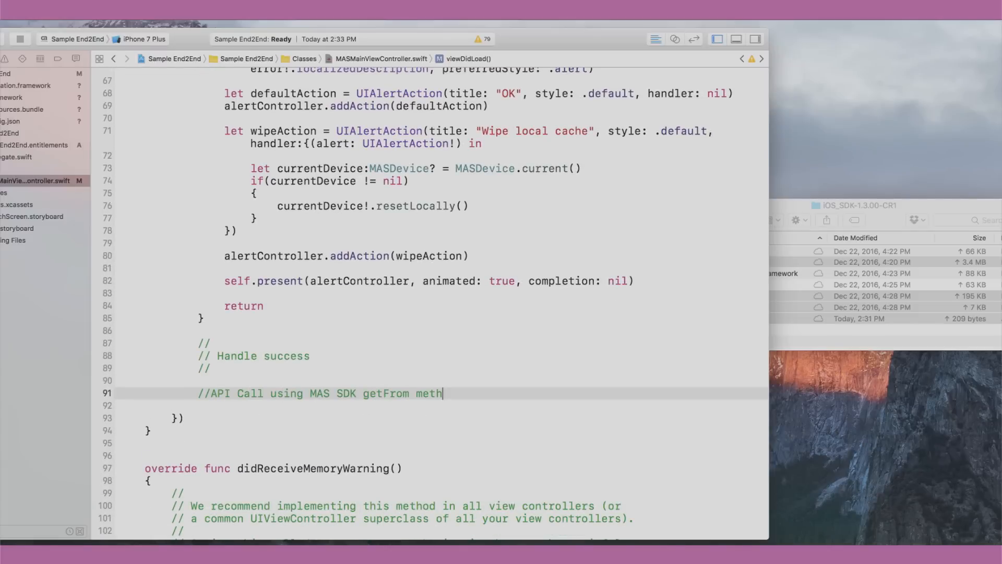
pyautogui.write('MAS')
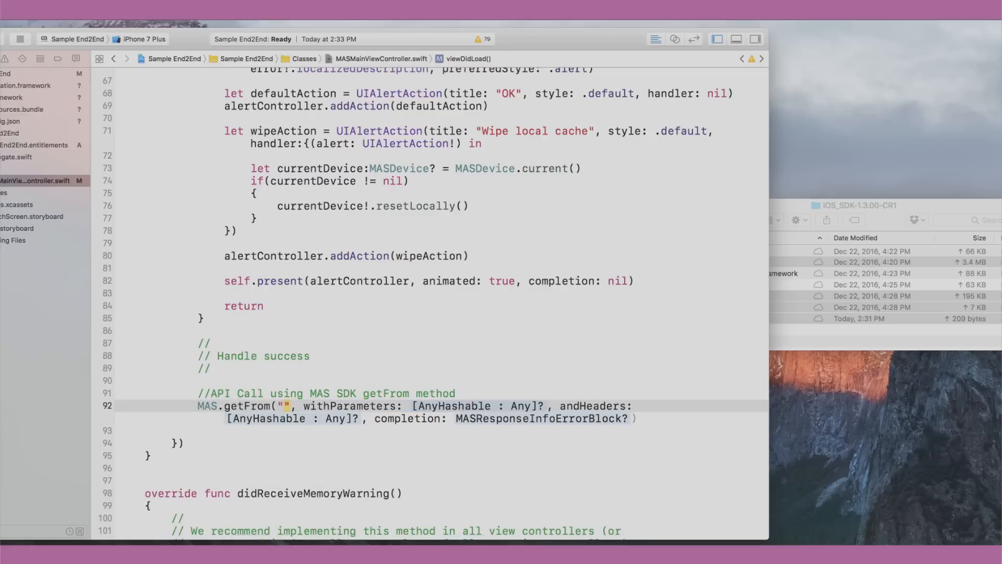
pyautogui.write('/e2e/availableProducts')
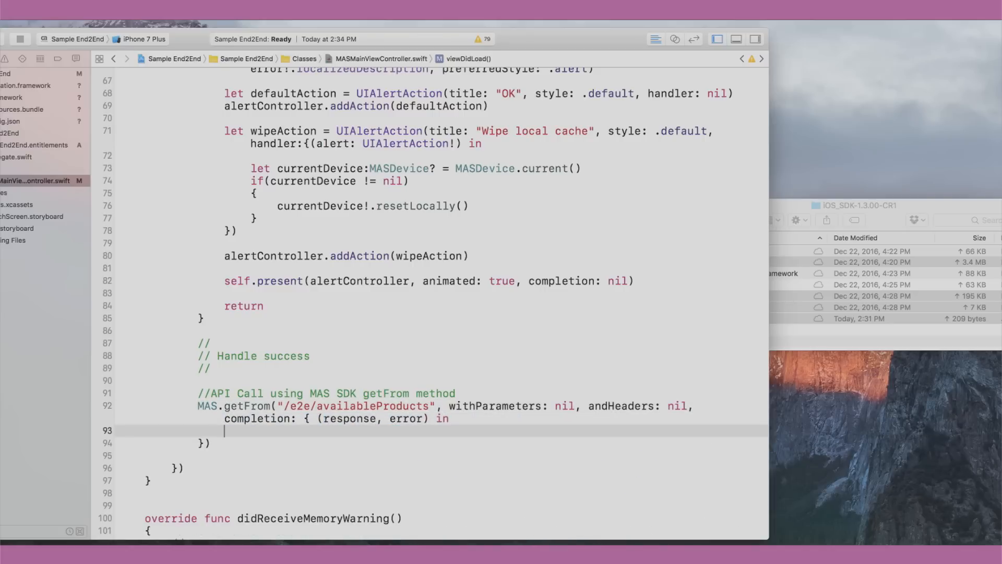
# Print the gateway's JSON response prefixed with 'Available products response:'
pyautogui.write('//Print out the respo')
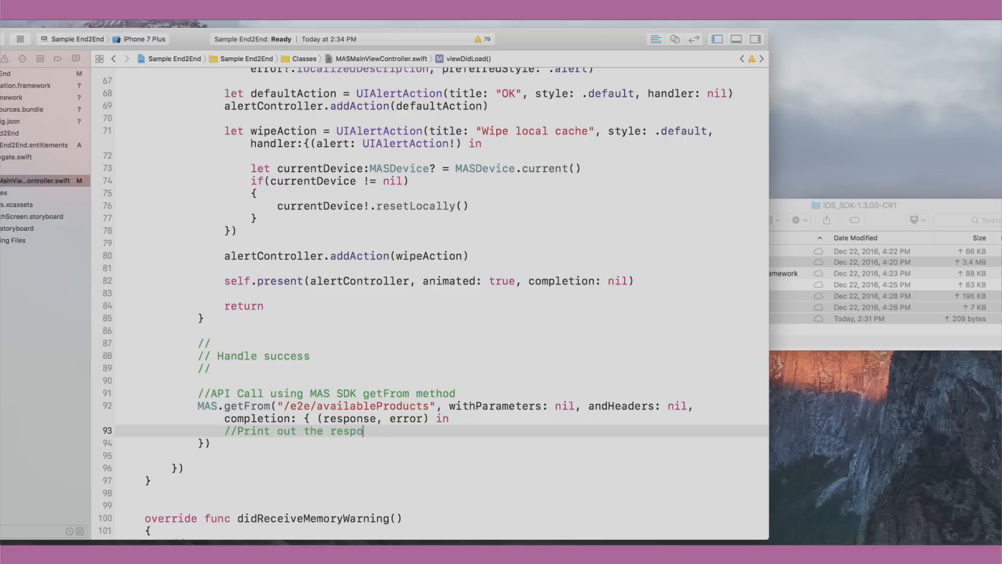
pyautogui.write('nse (JSON from the Gateway')
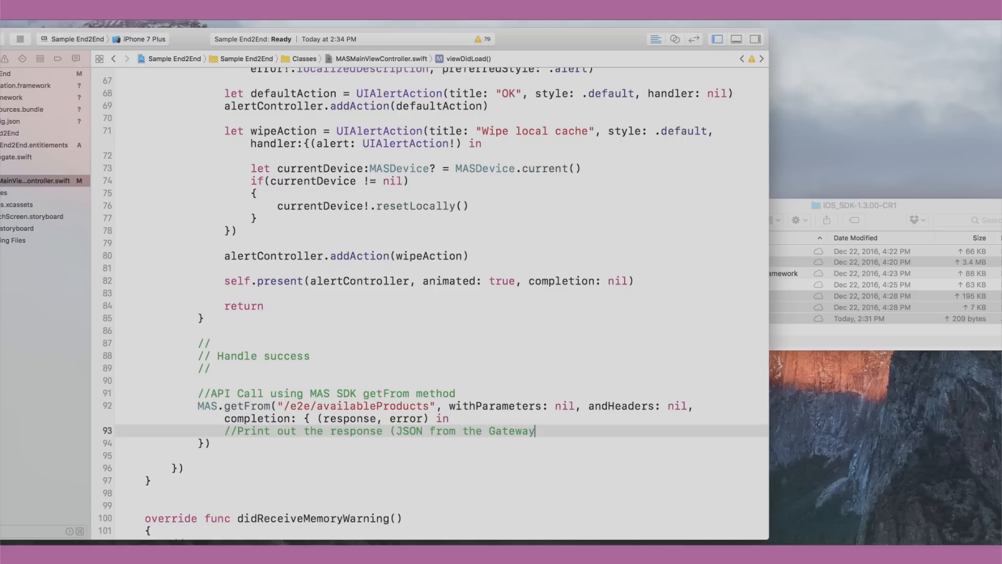
pyautogui.write('print("')
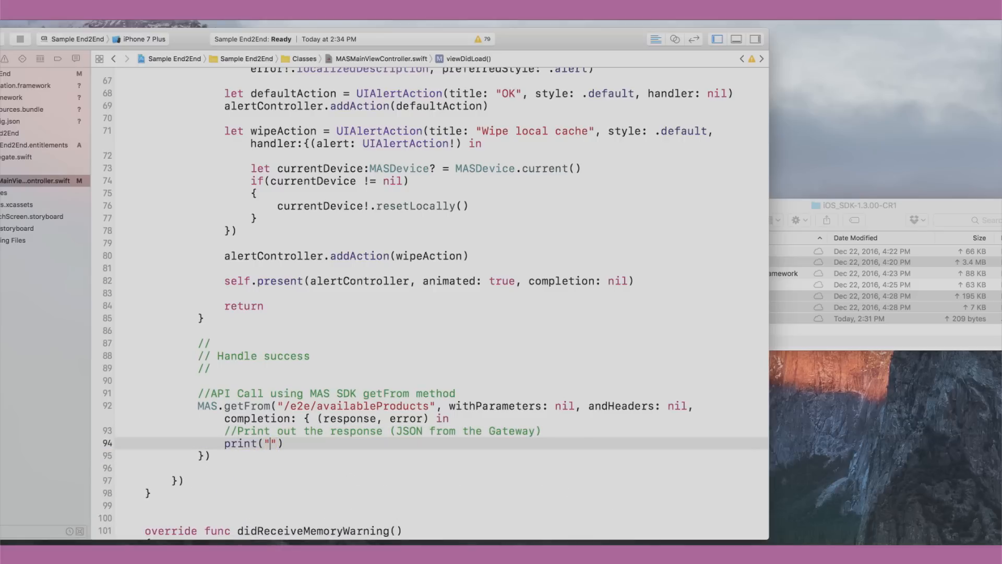
pyautogui.write('Available products response:')
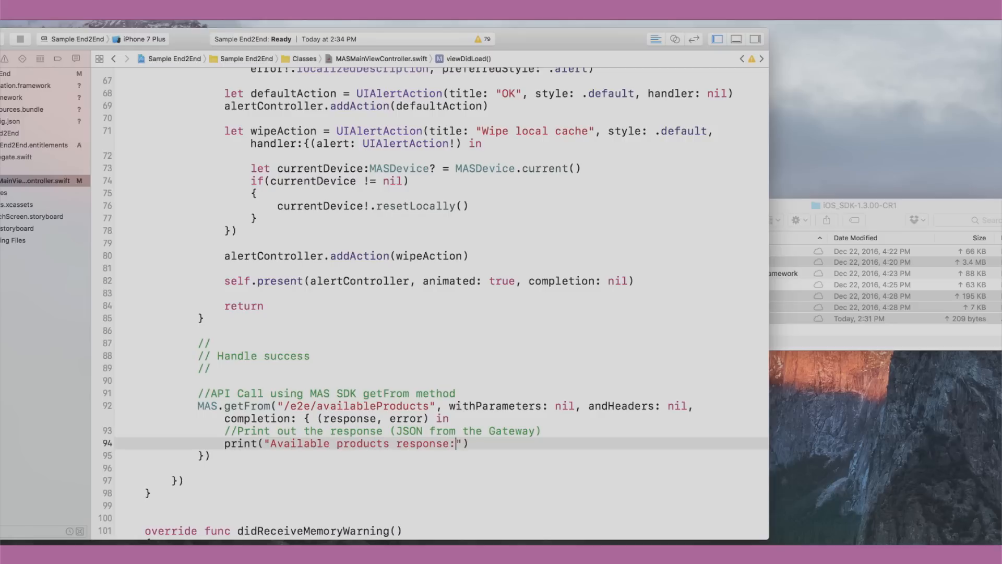
pyautogui.write('\\(respo)')
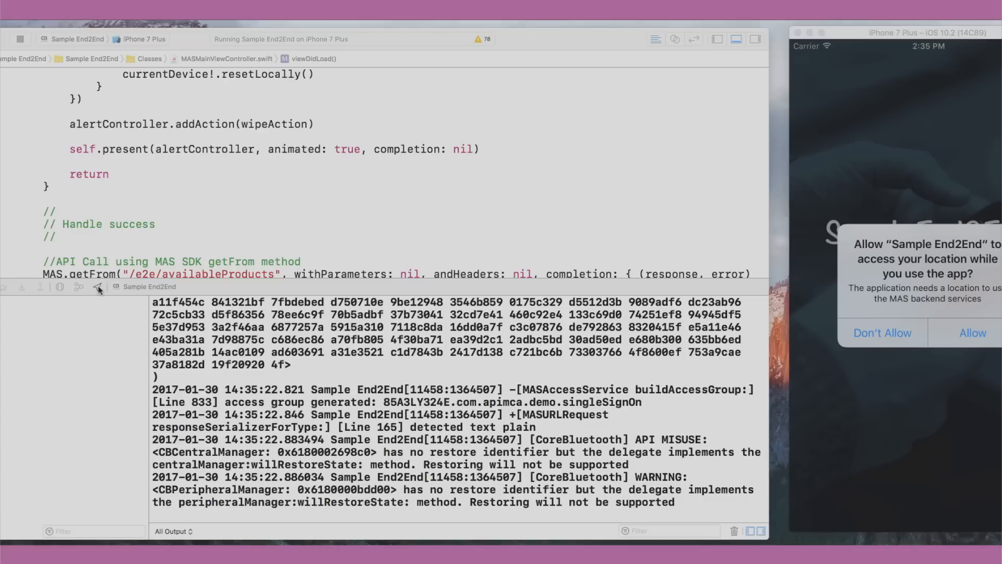
# Simulate Rio de Janeiro, Brazil as the location and allow the app's location access
pyautogui.click(79, 287)
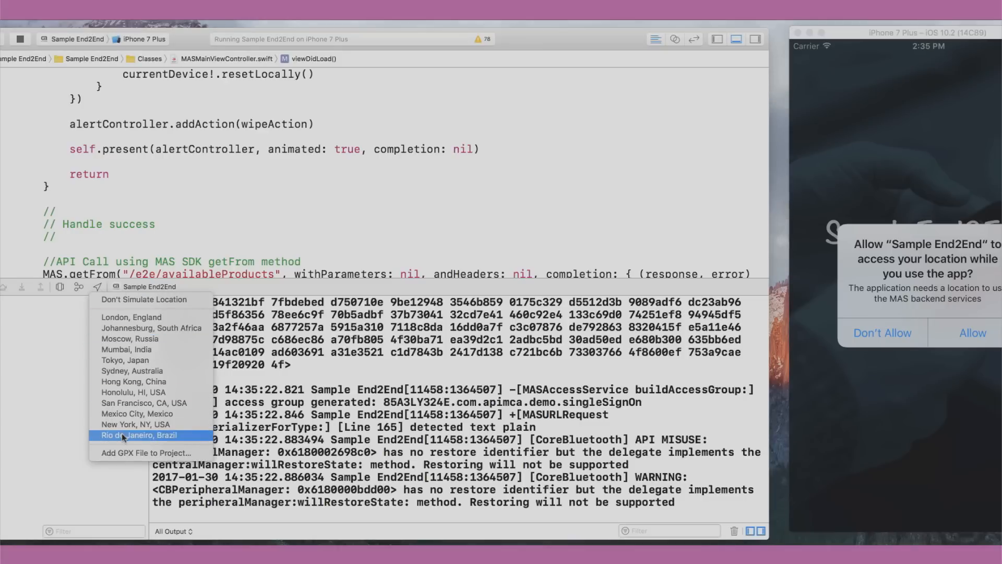
pyautogui.click(142, 435)
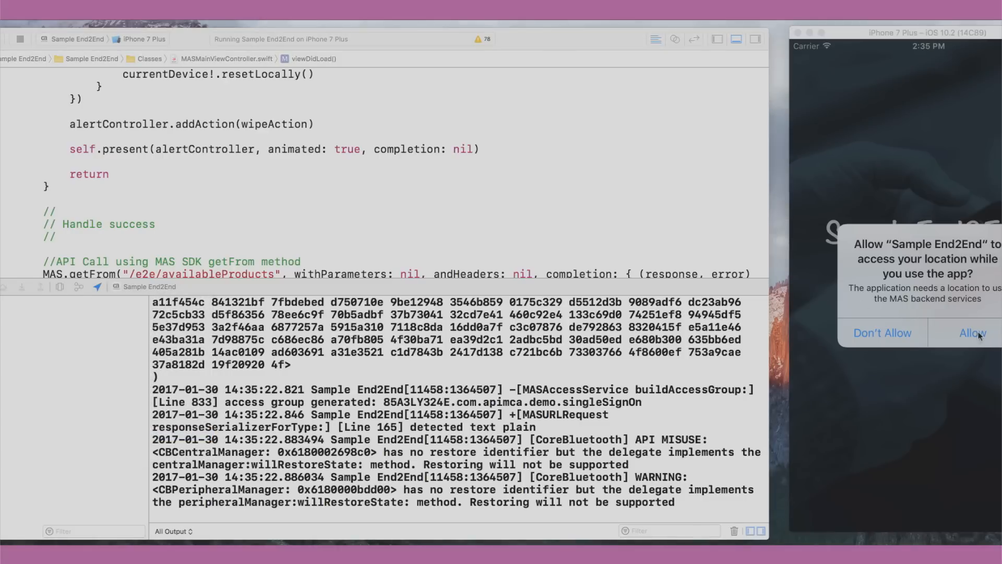
pyautogui.click(972, 332)
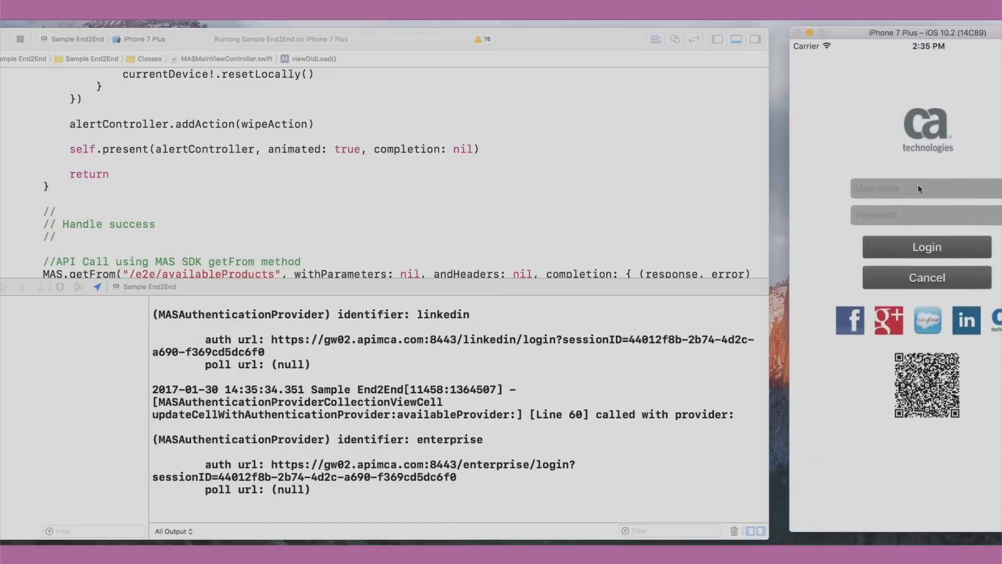
pyautogui.click(918, 188)
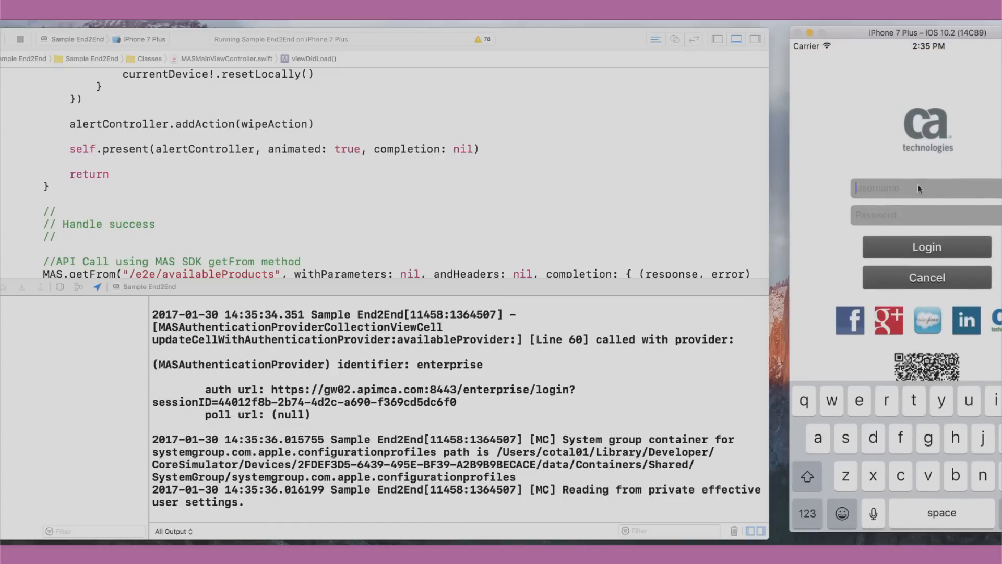
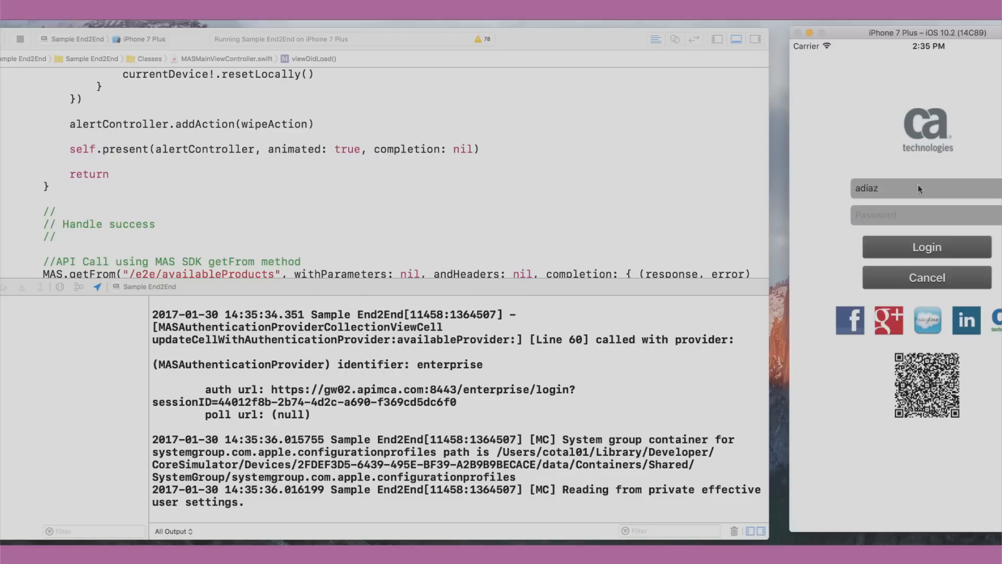
pyautogui.write('password')
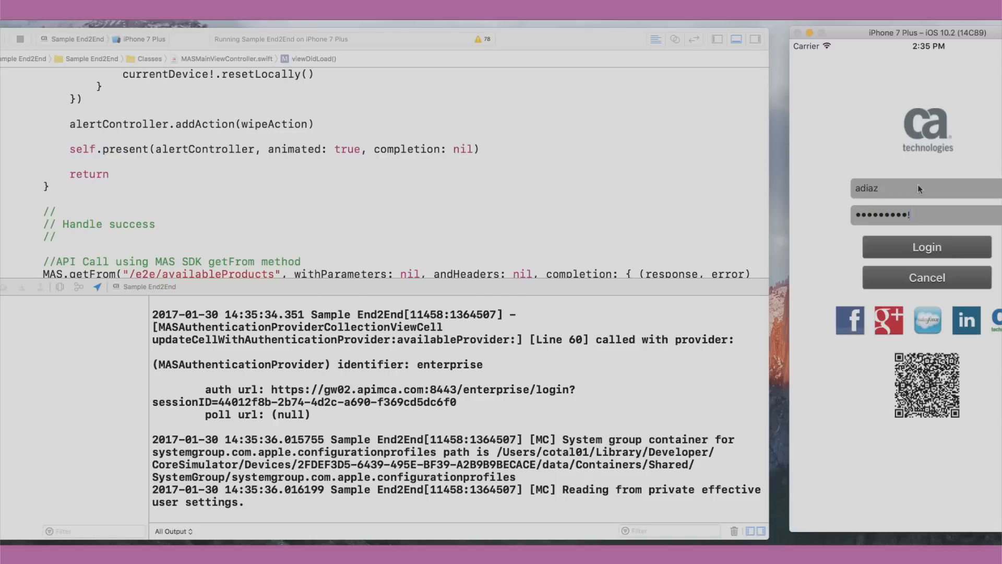
pyautogui.click(927, 247)
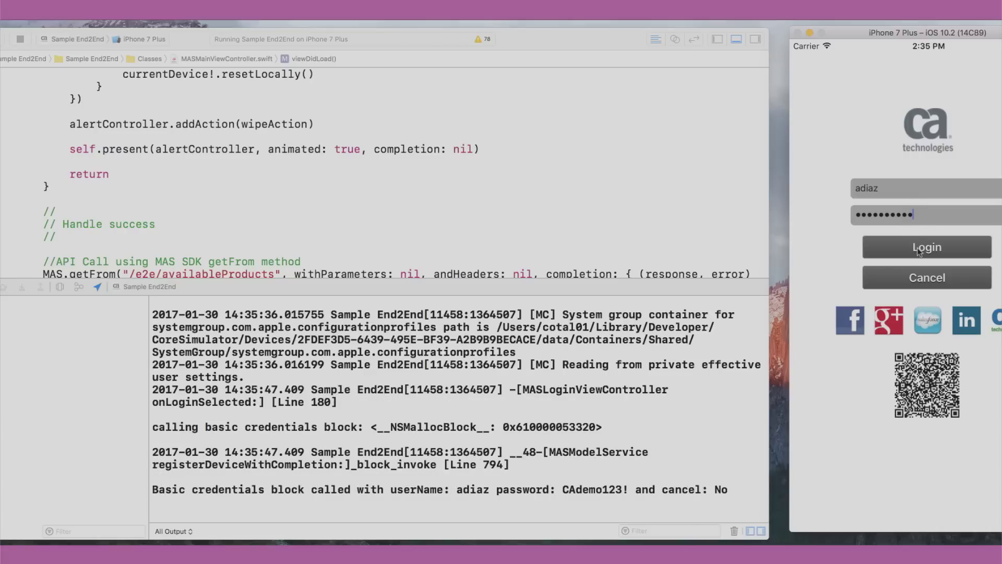
pyautogui.click(926, 247)
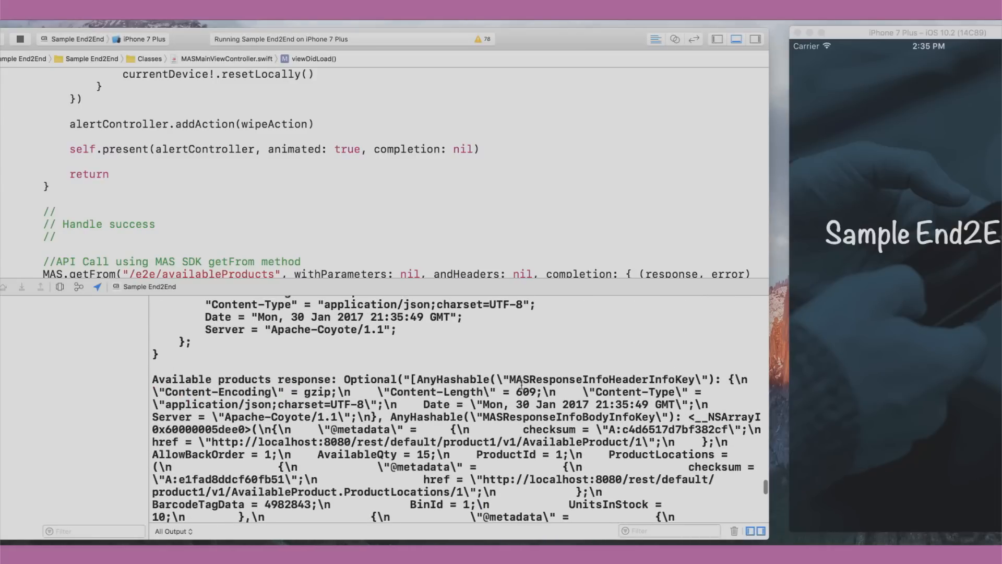
# Scroll the console to see the Hammer product's SKU, price and bin stock
pyautogui.scroll(-3)
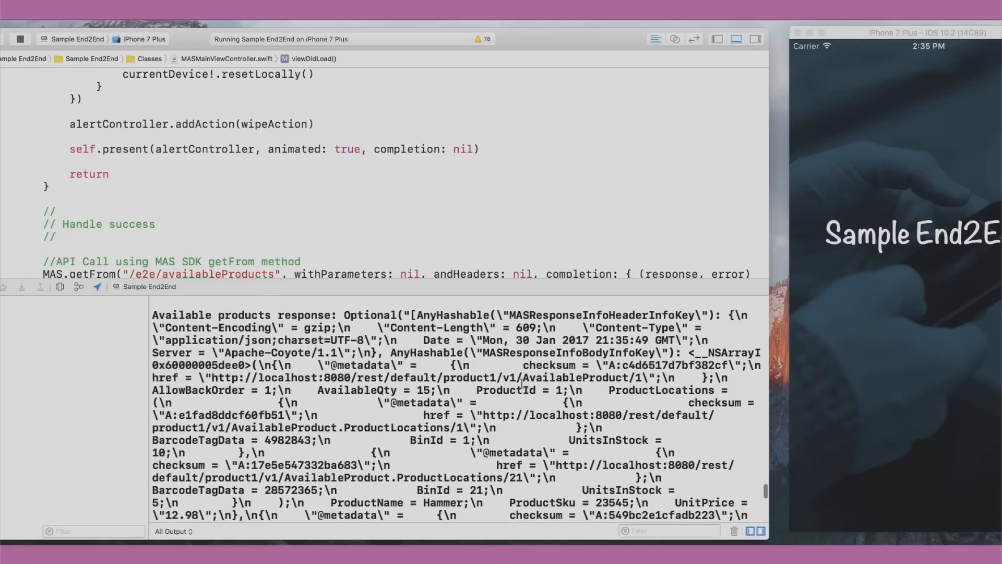